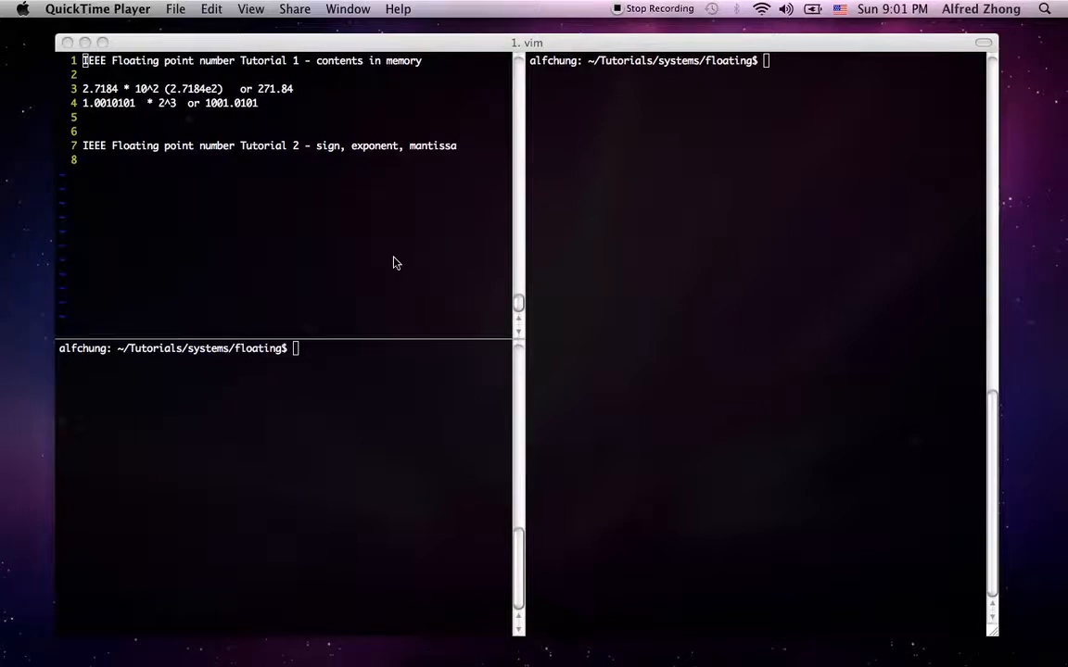
pyautogui.moveTo(299, 72)
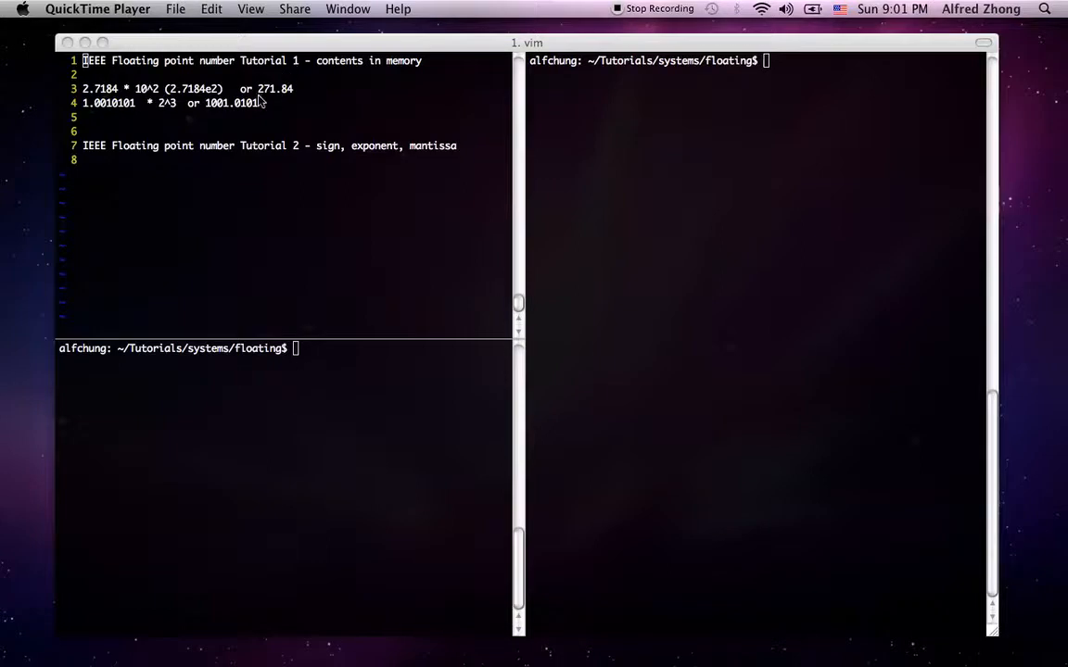
pyautogui.moveTo(298, 100)
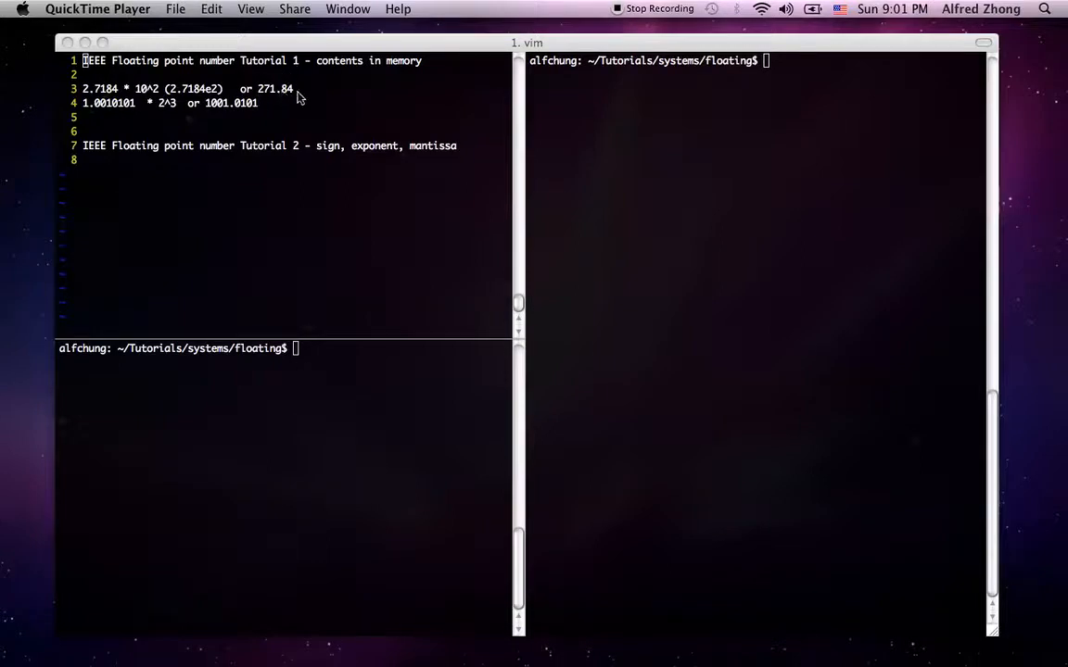
pyautogui.moveTo(267, 100)
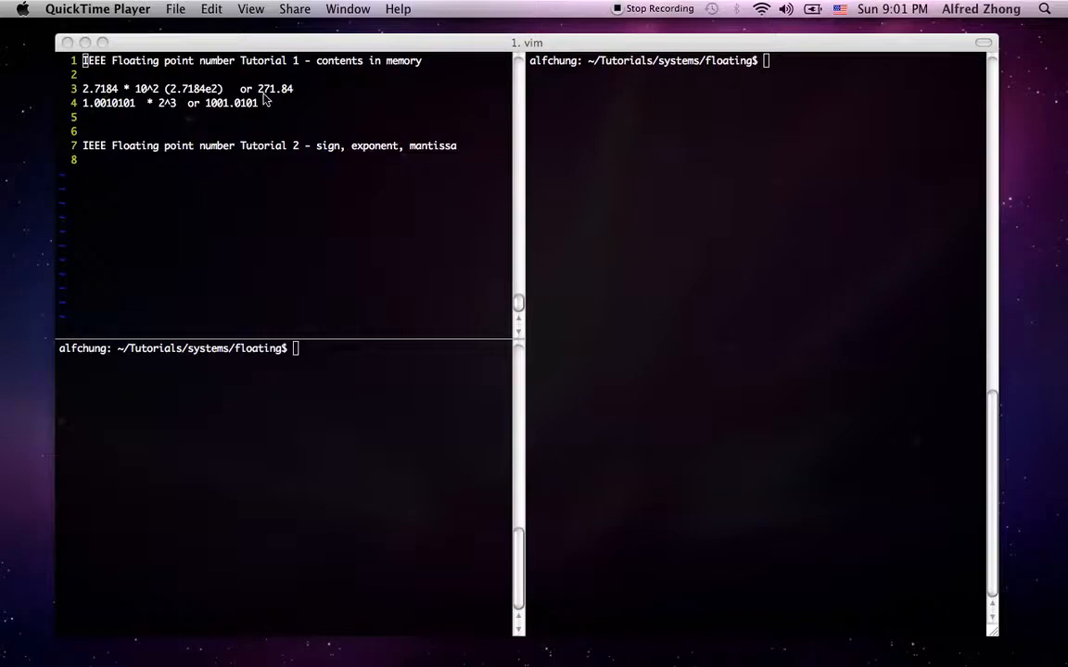
pyautogui.moveTo(290, 96)
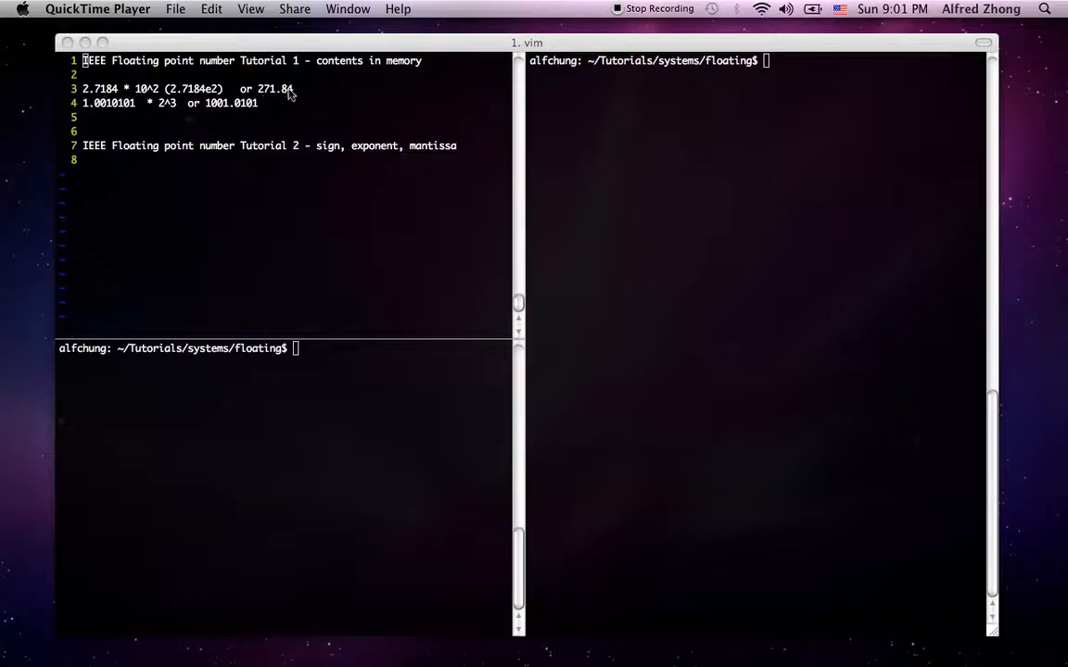
pyautogui.moveTo(295, 78)
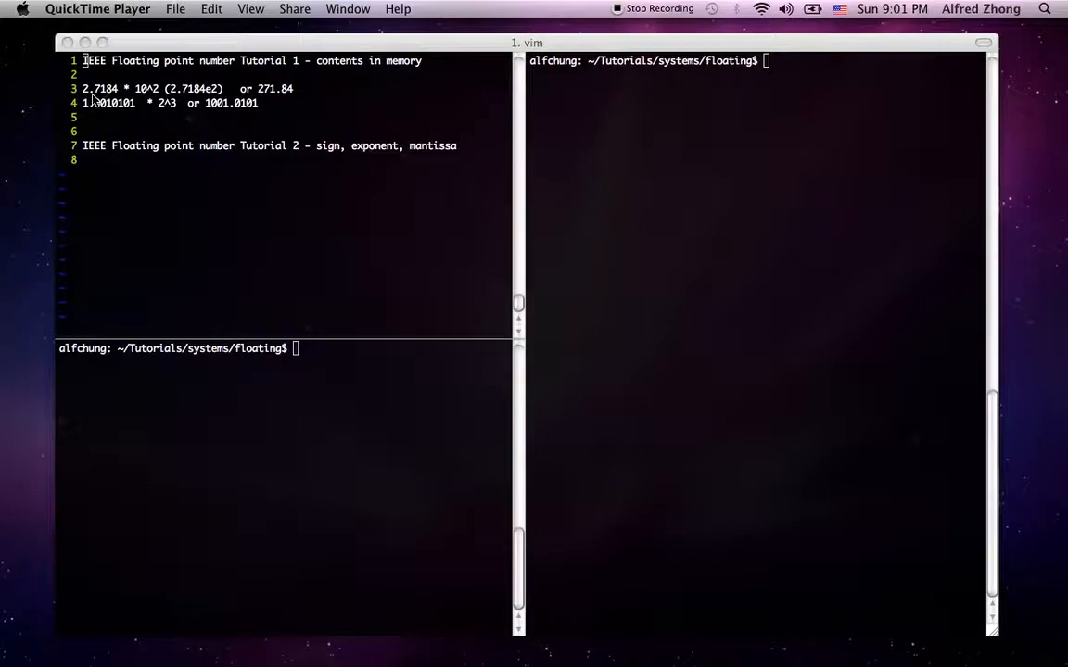
pyautogui.moveTo(260, 96)
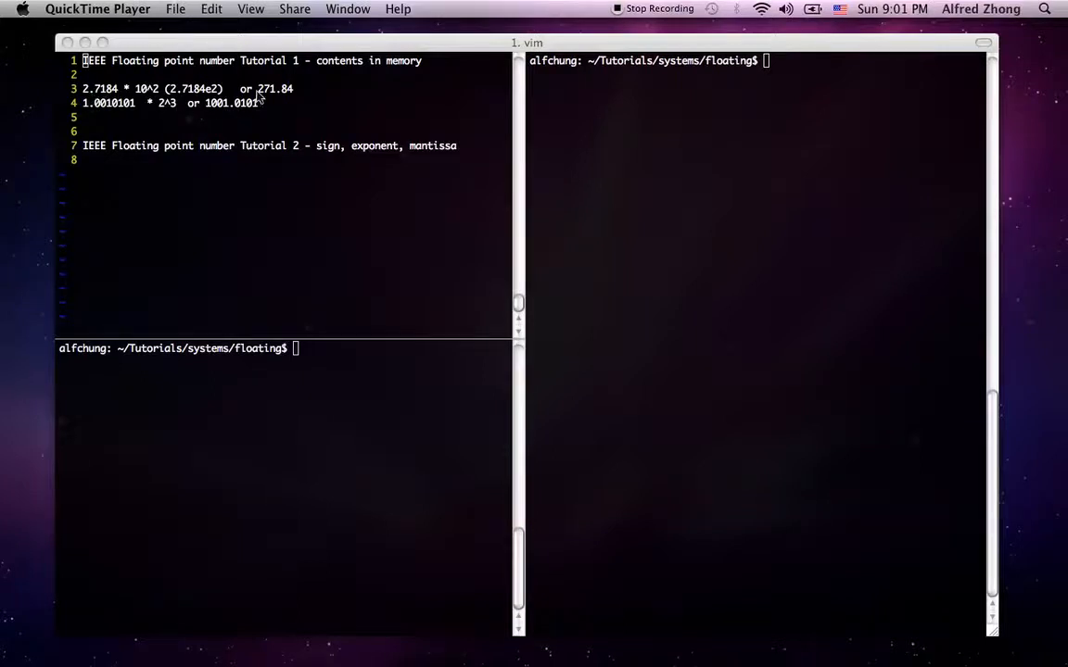
pyautogui.moveTo(269, 100)
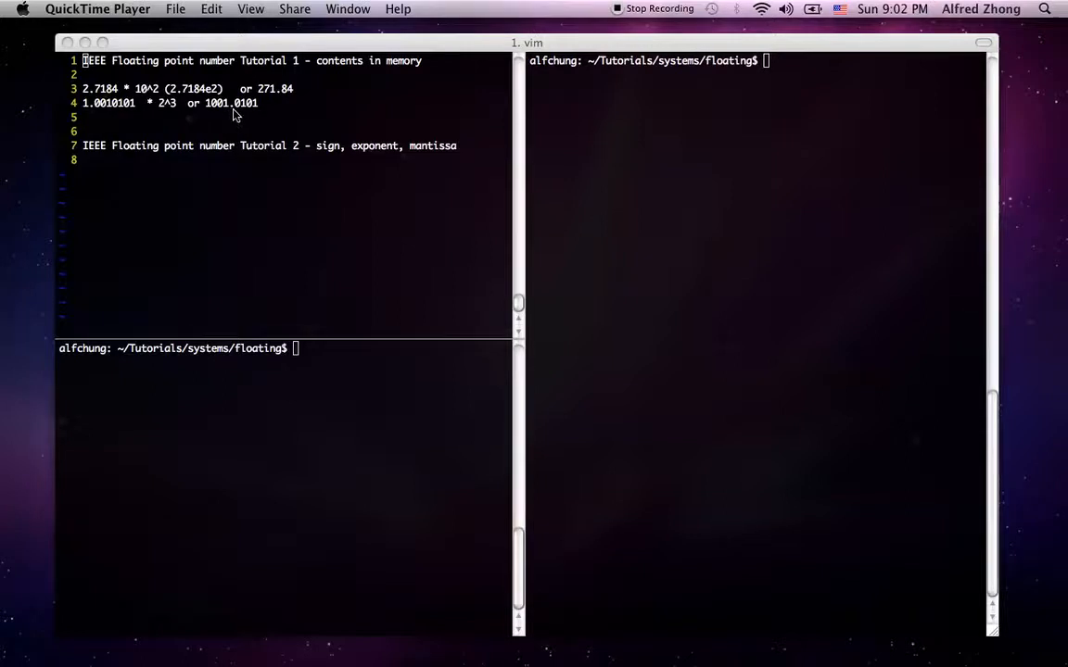
pyautogui.moveTo(213, 119)
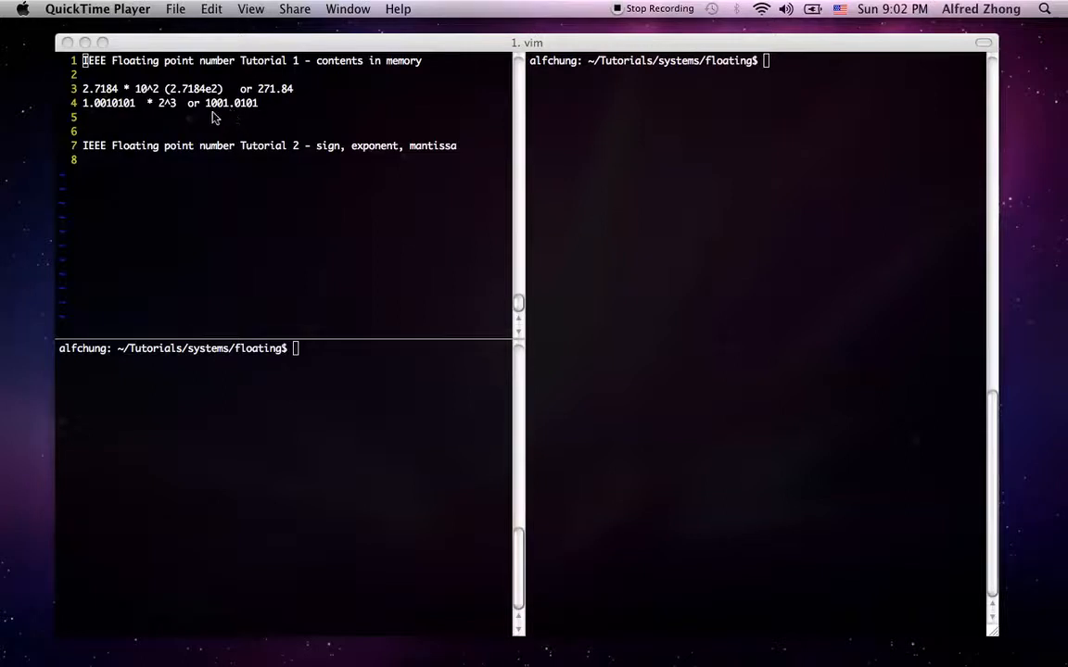
pyautogui.moveTo(239, 113)
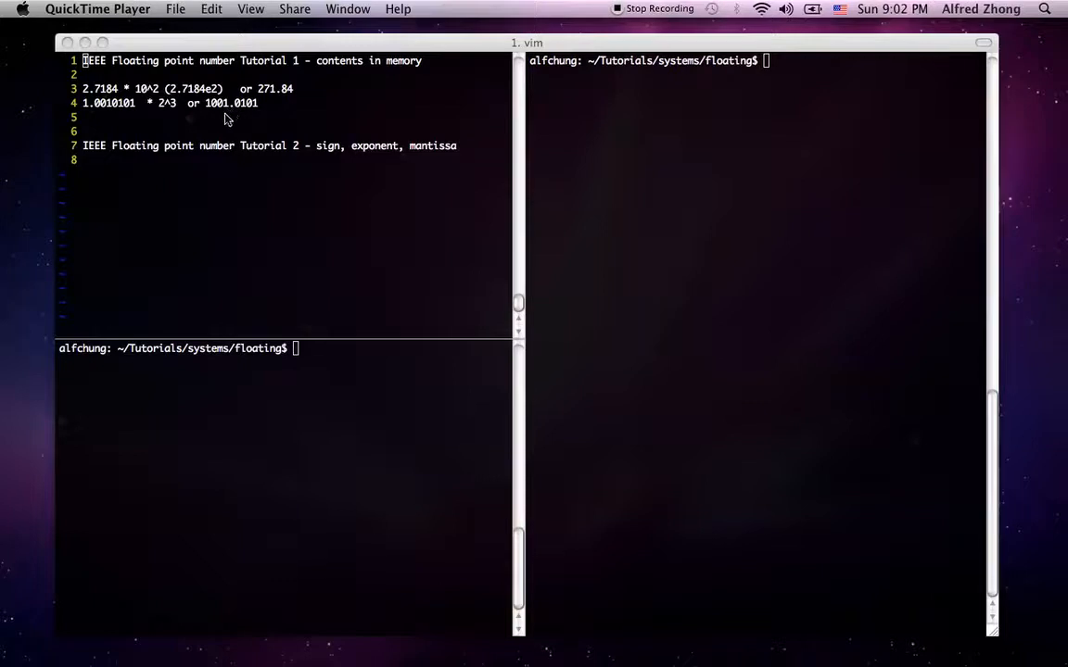
pyautogui.moveTo(212, 115)
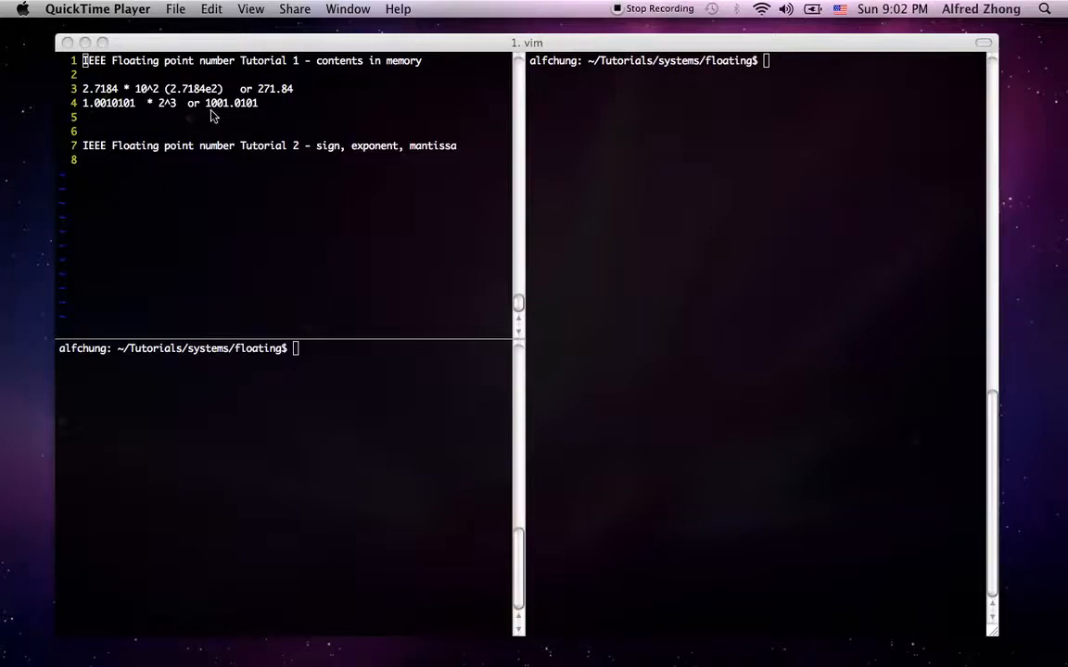
pyautogui.moveTo(204, 111)
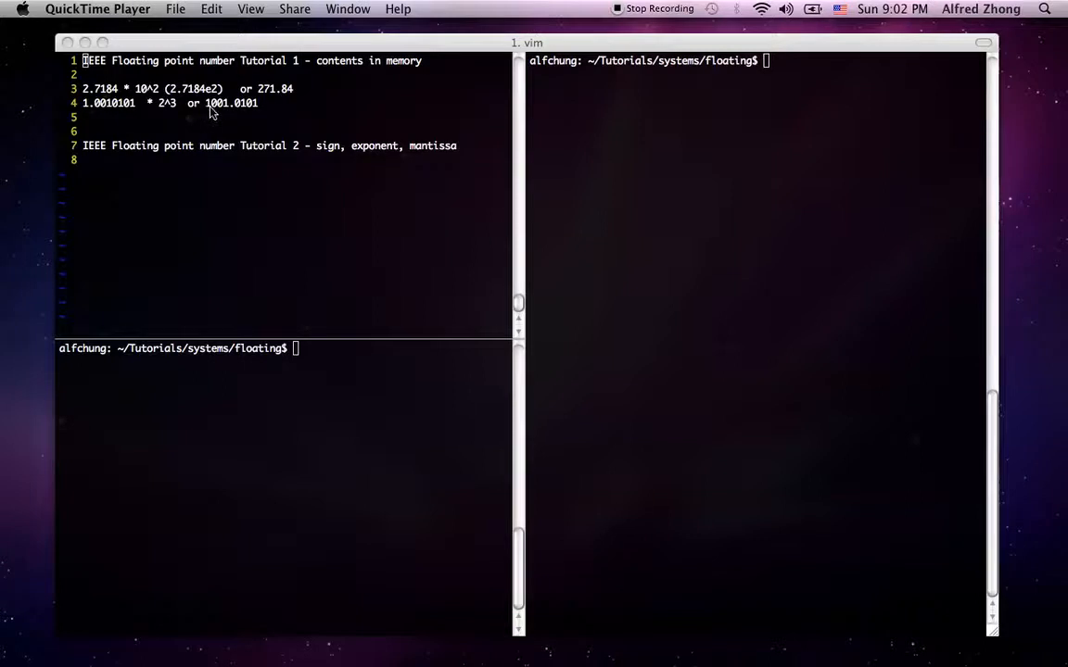
pyautogui.moveTo(156, 107)
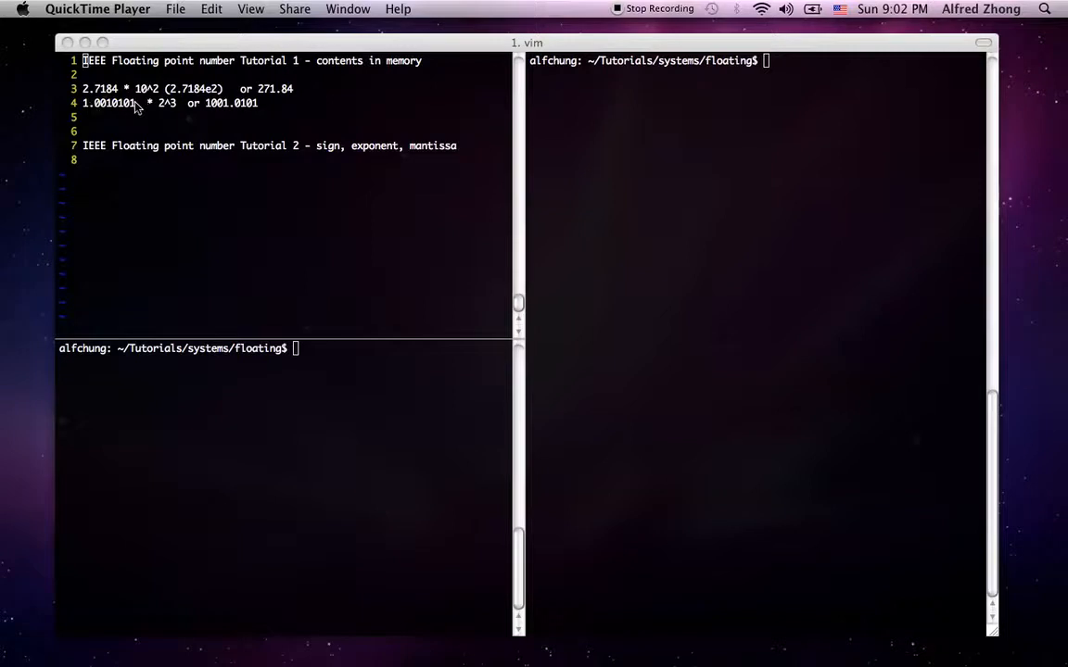
pyautogui.moveTo(121, 113)
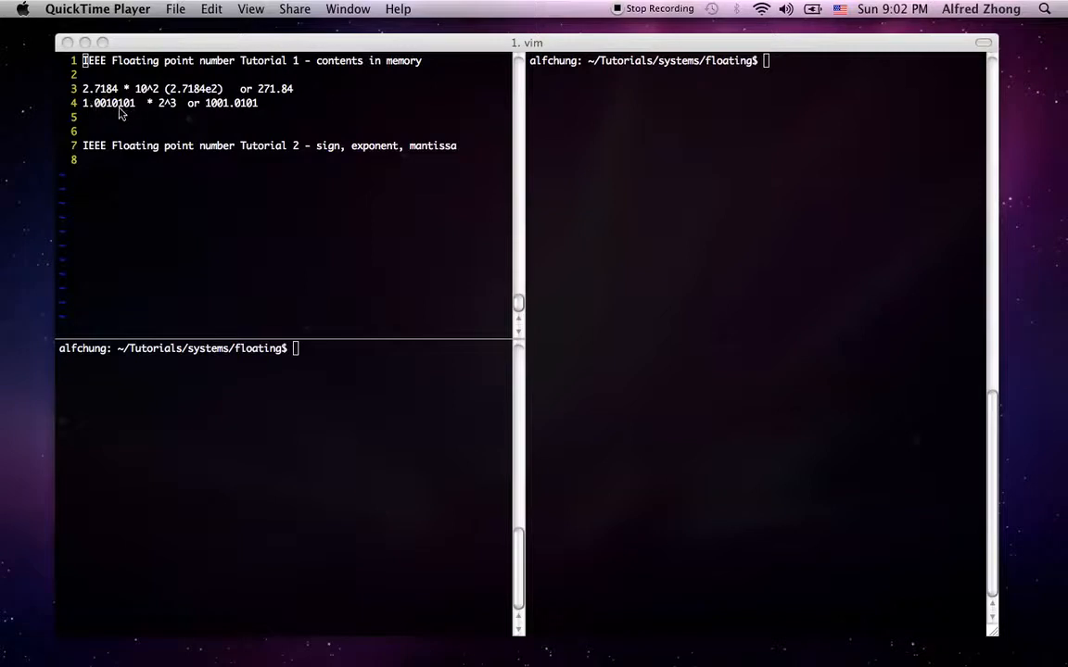
pyautogui.moveTo(156, 113)
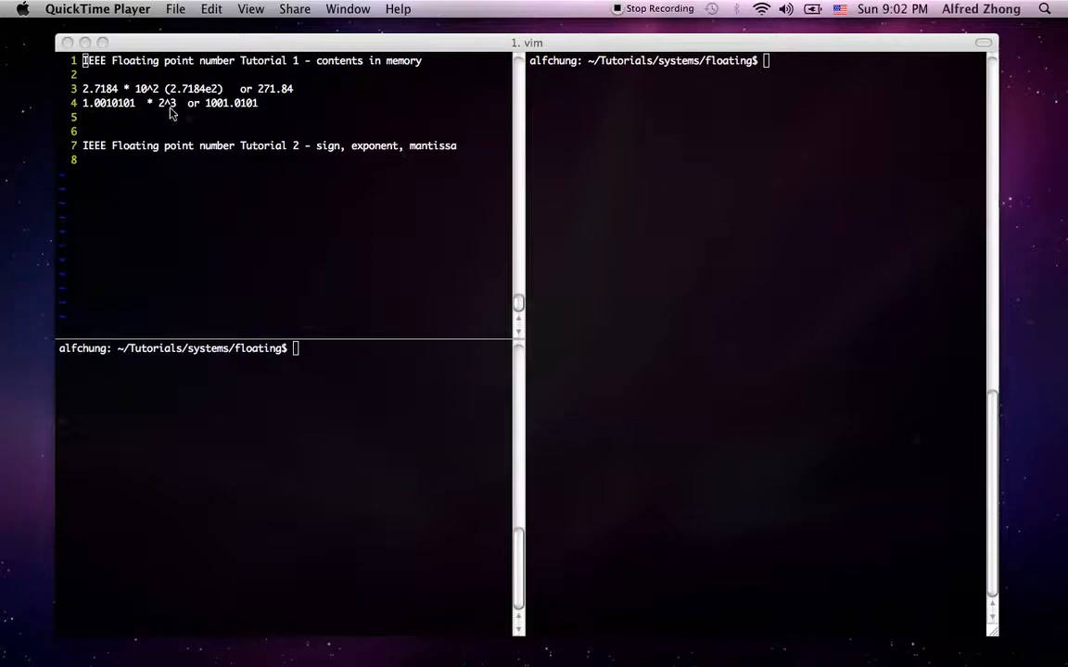
pyautogui.moveTo(115, 115)
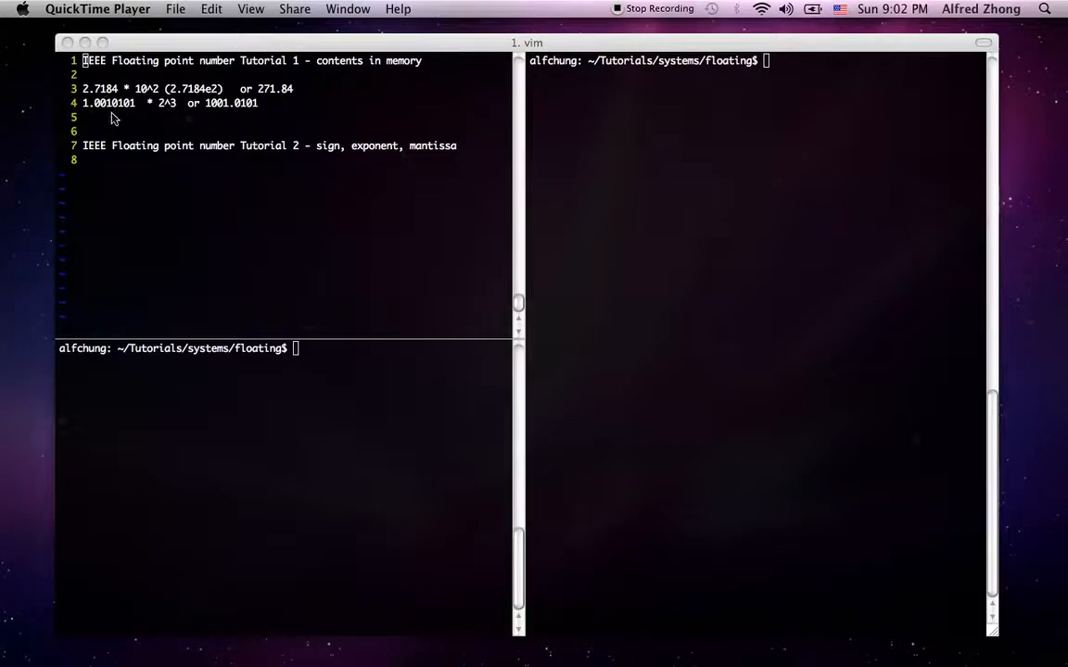
pyautogui.moveTo(107, 115)
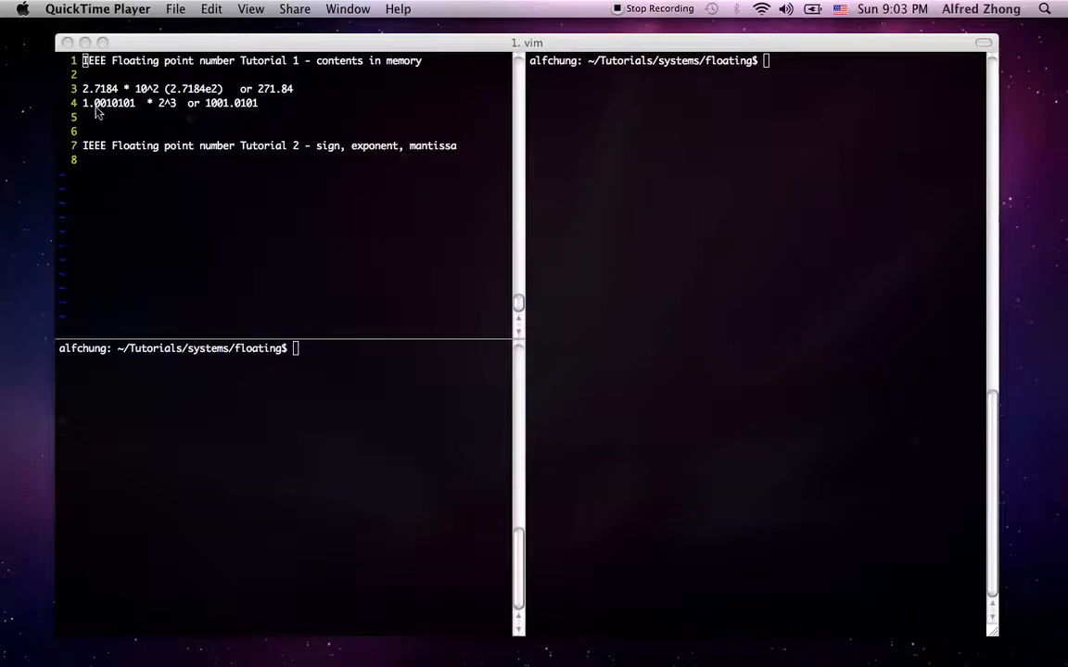
pyautogui.moveTo(223, 109)
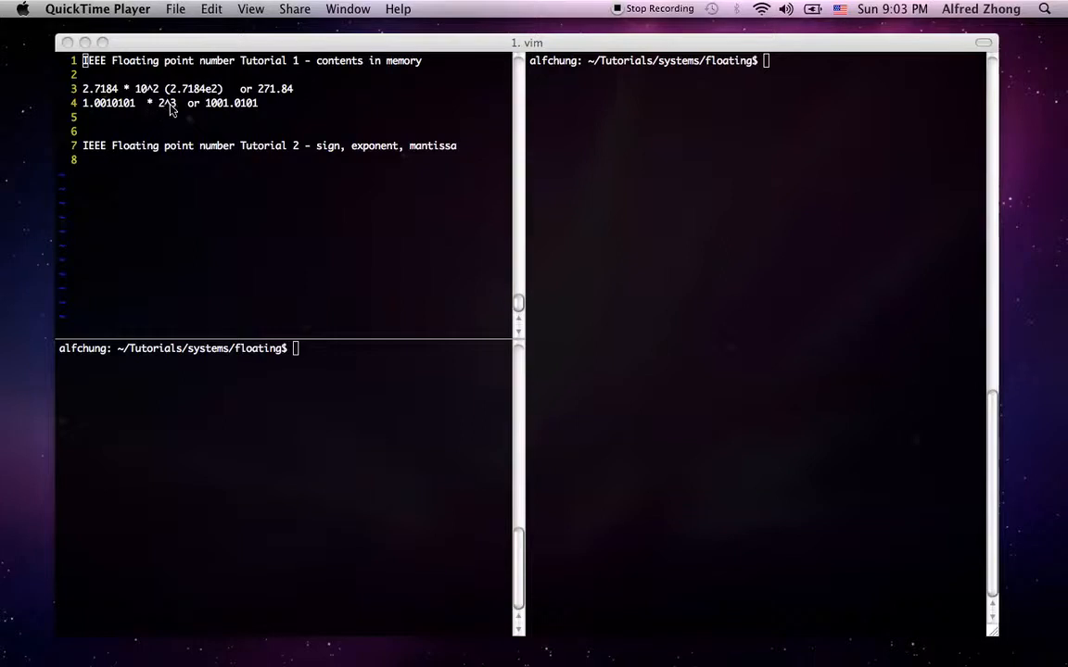
pyautogui.moveTo(261, 103)
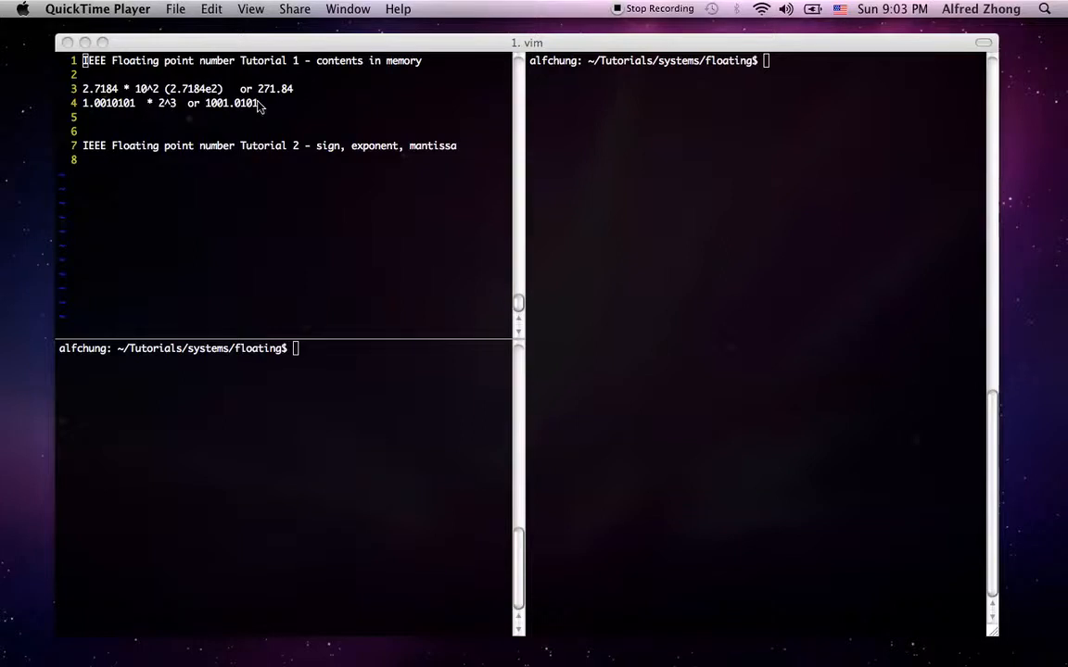
pyautogui.moveTo(304, 100)
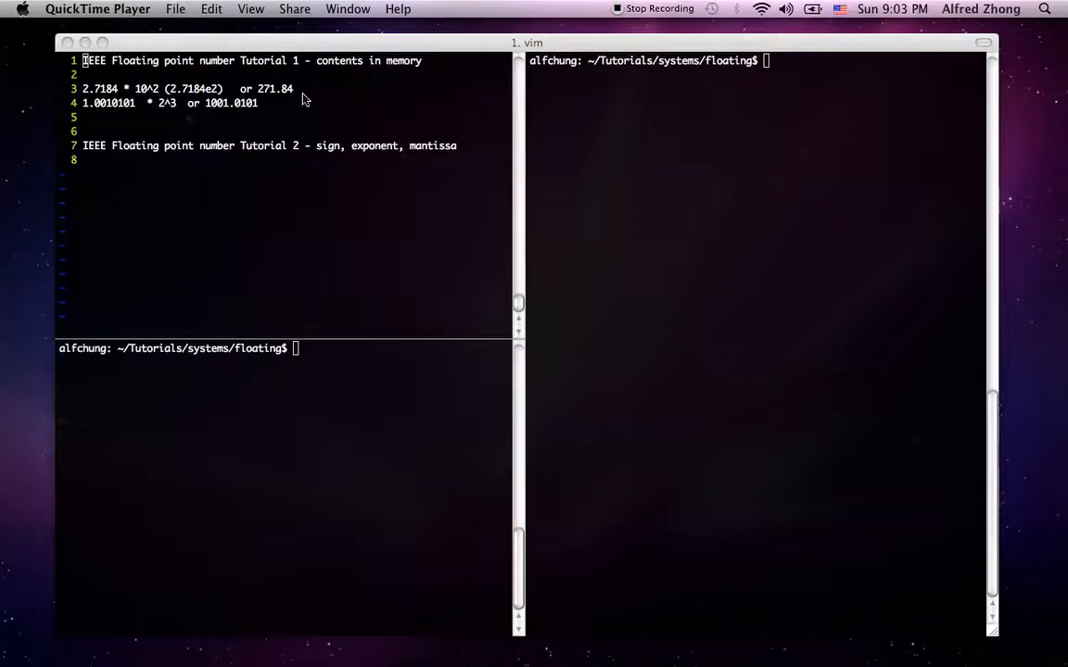
pyautogui.moveTo(260, 126)
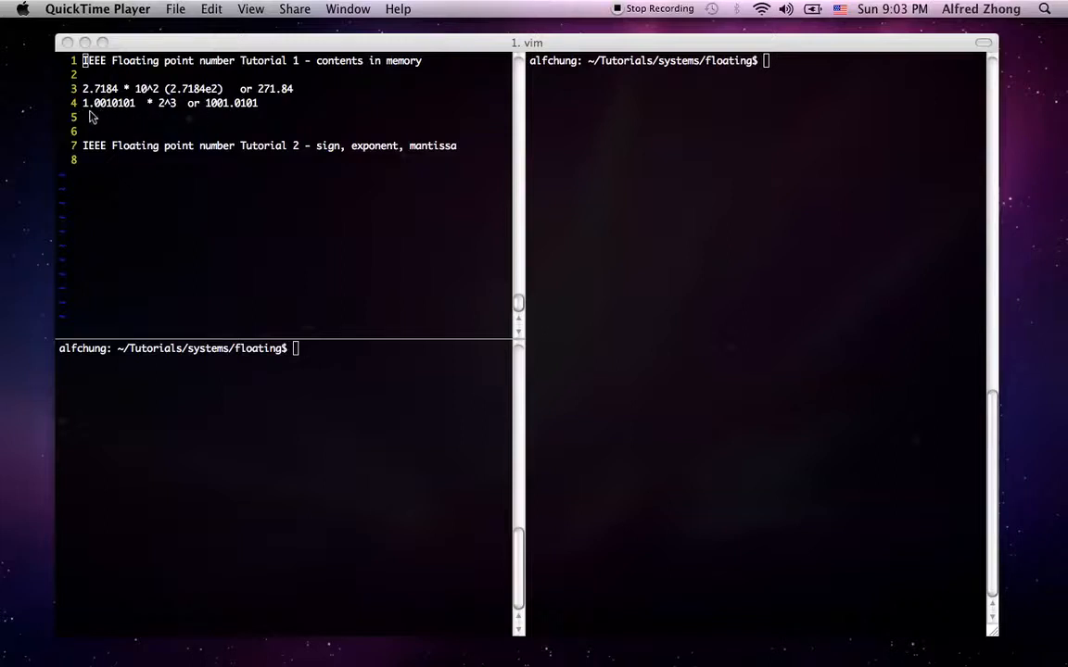
pyautogui.moveTo(133, 112)
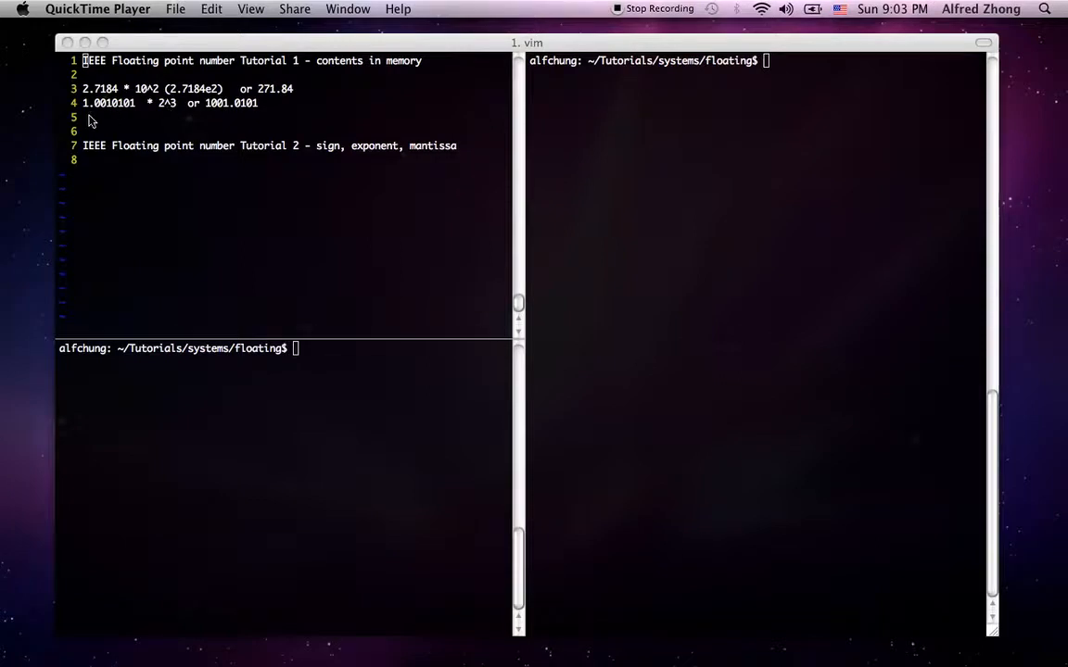
pyautogui.moveTo(155, 133)
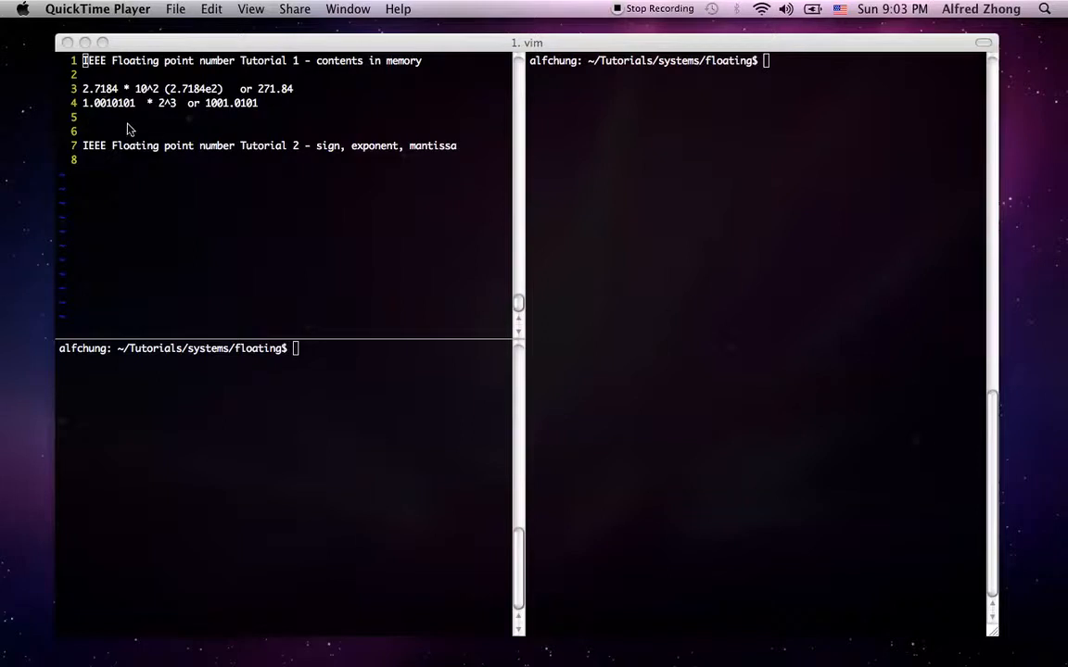
pyautogui.moveTo(134, 121)
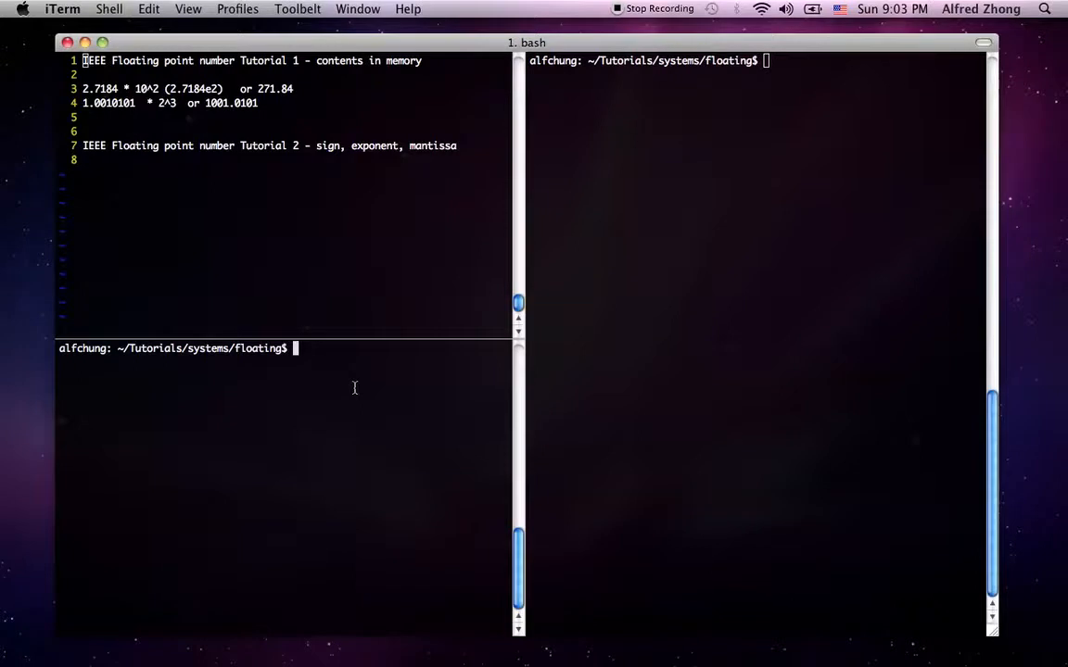
# List the folder's files and briefly look at fp2 in vim.
pyautogui.write('ls')
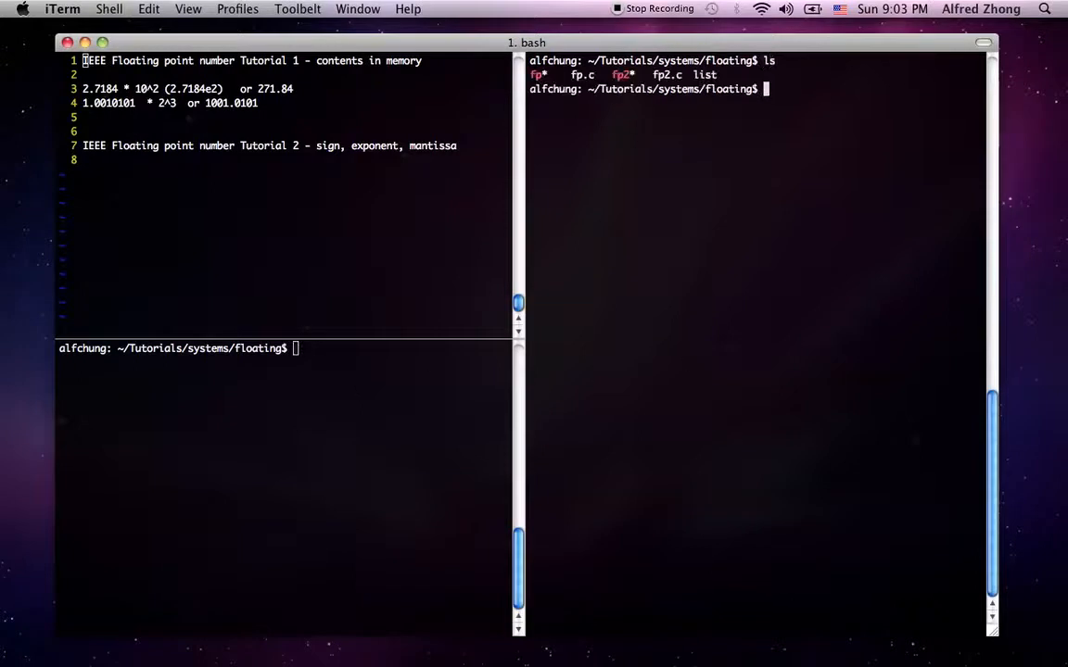
pyautogui.write('vim fp2')
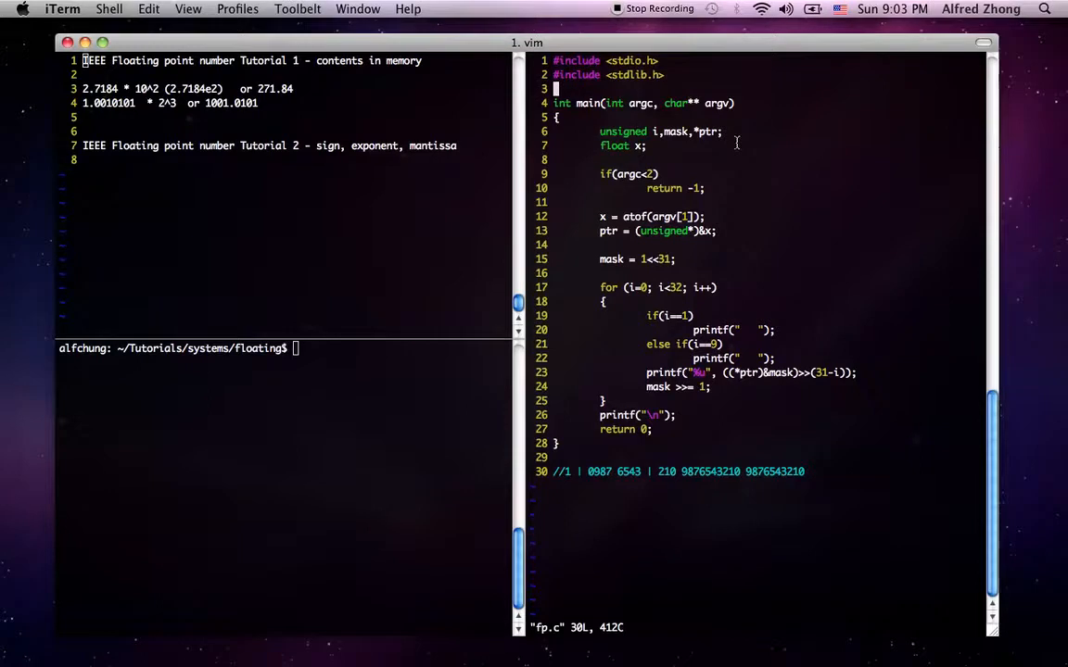
pyautogui.moveTo(705, 196)
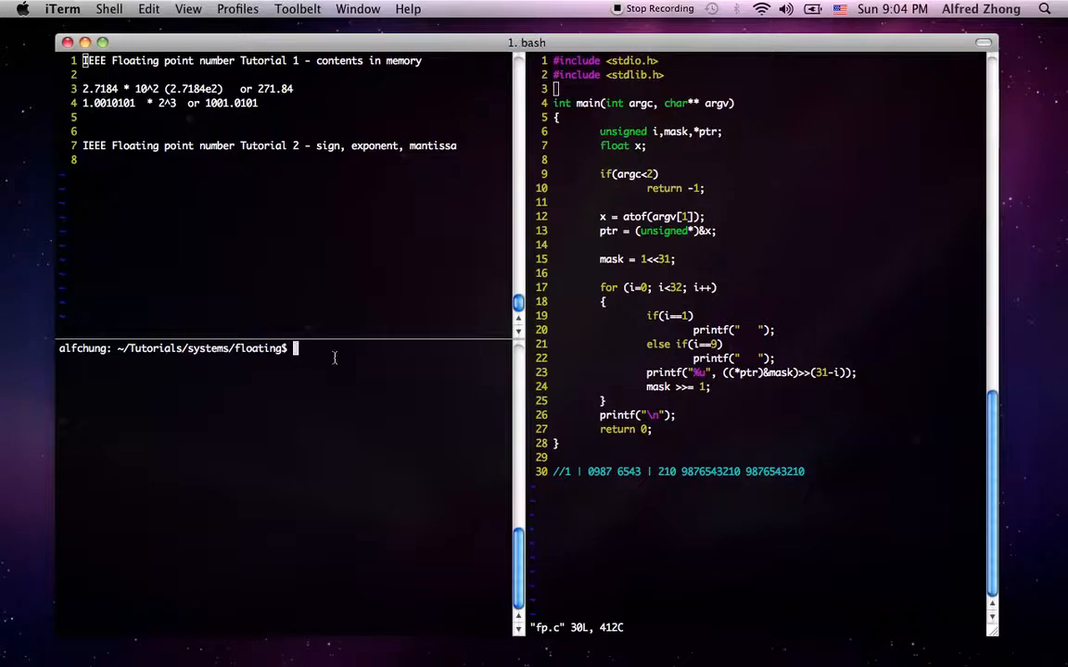
pyautogui.write('ls')
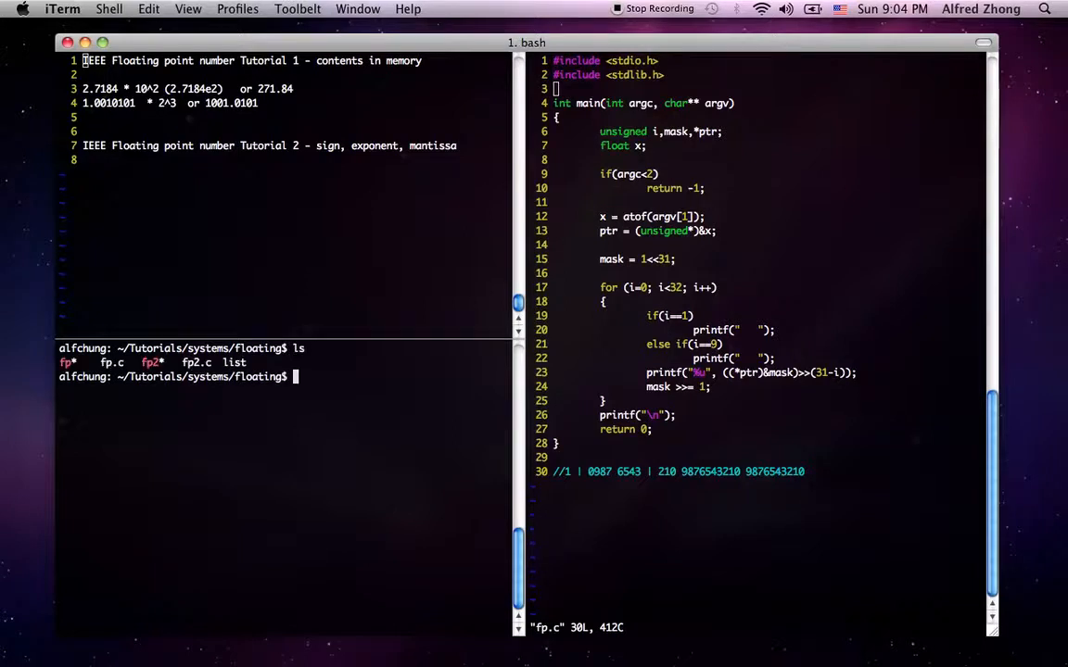
# Run ./fp 23.12213 to print its sign, exponent and mantissa bits.
pyautogui.write('./fp')
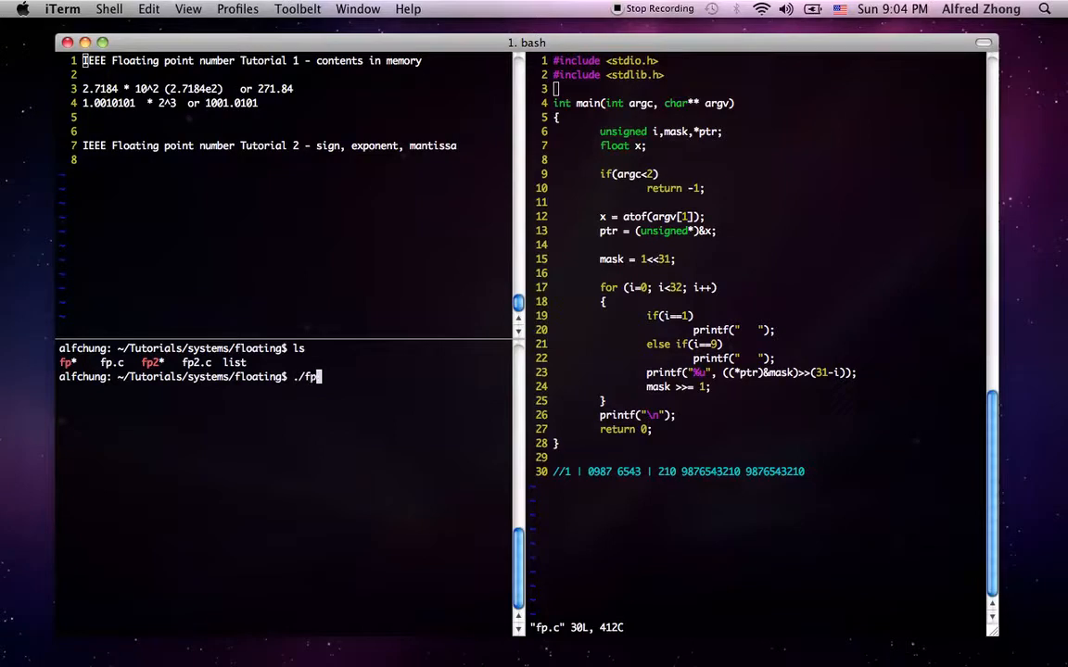
pyautogui.write('23.')
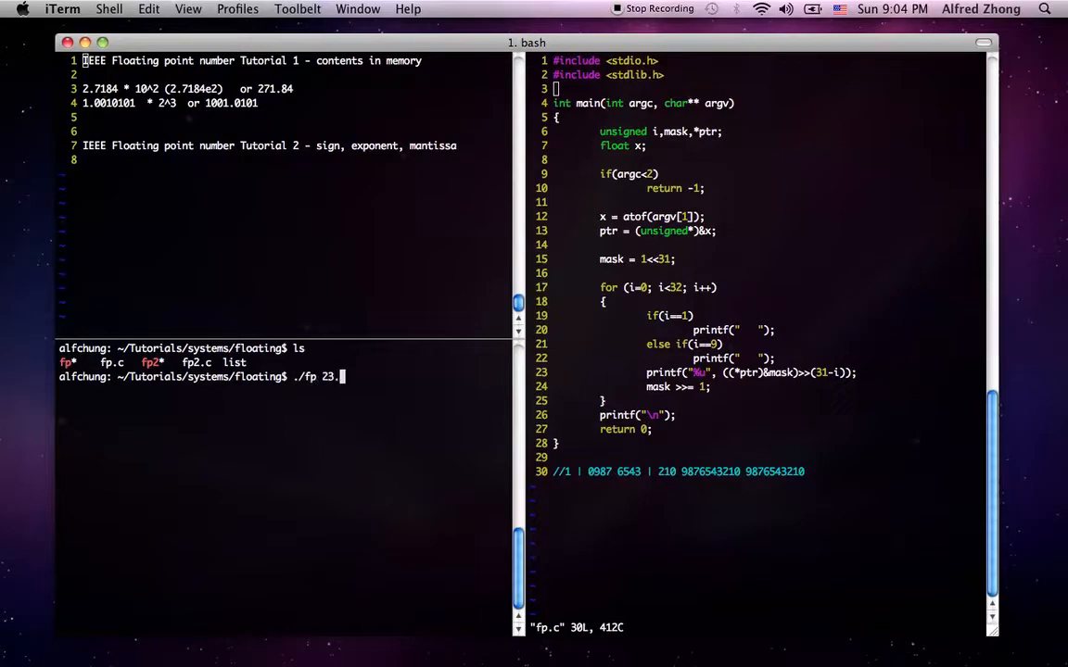
pyautogui.write('12213')
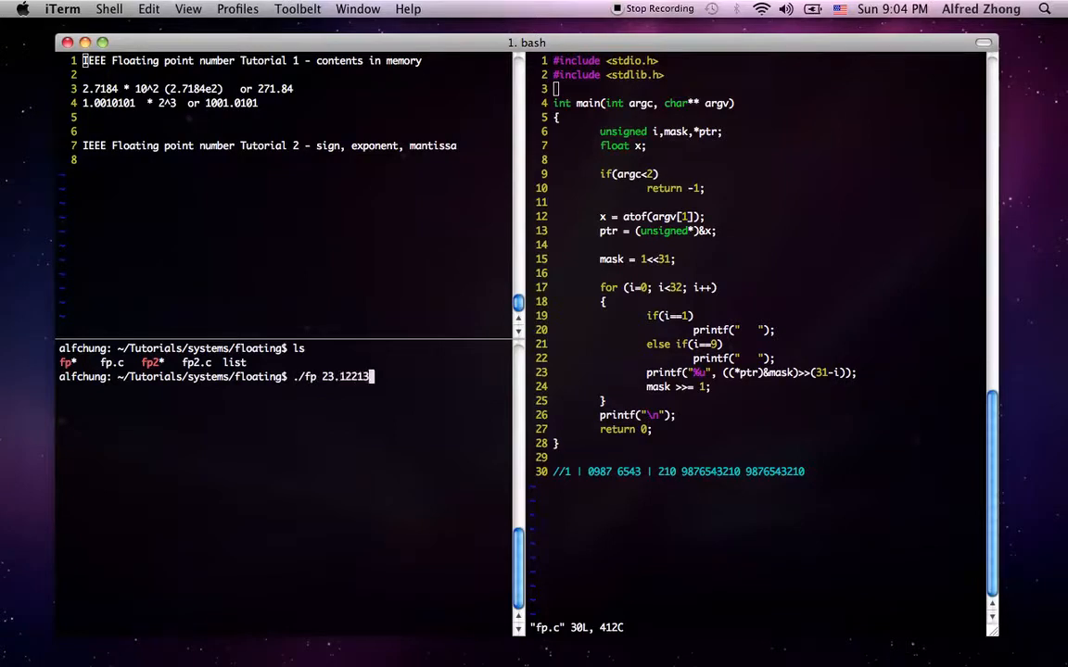
pyautogui.press('Return')
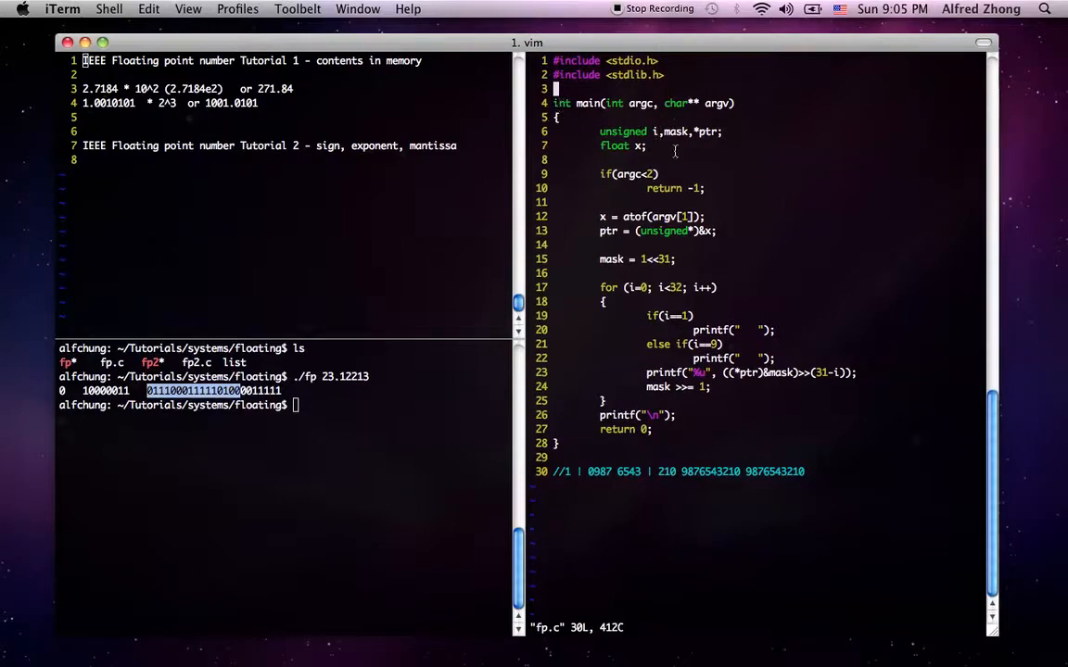
pyautogui.moveTo(639, 103)
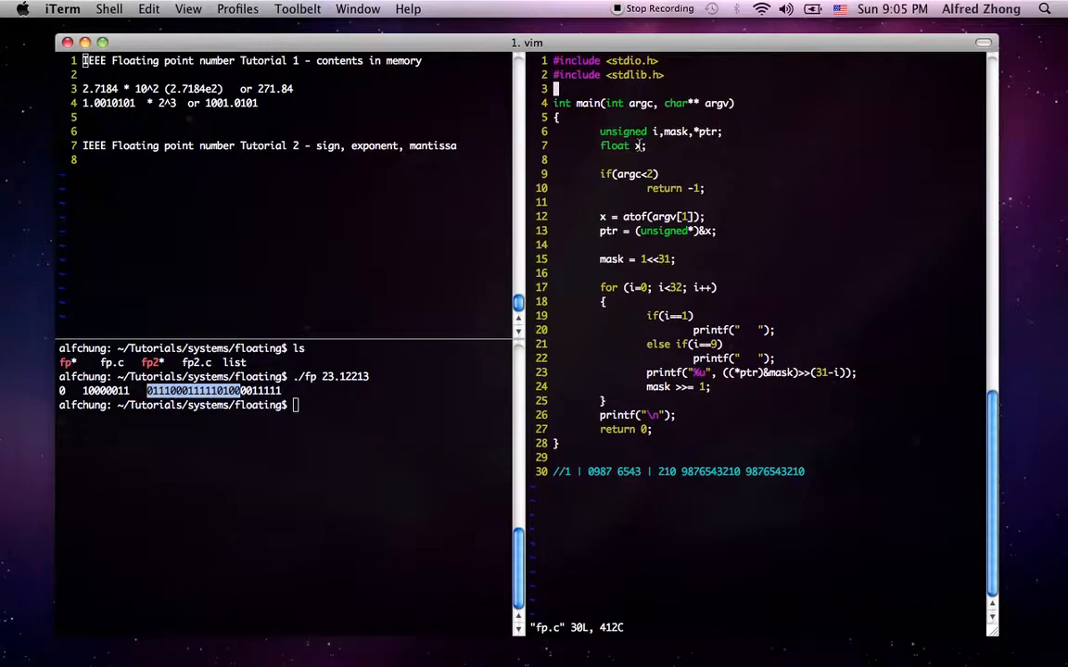
pyautogui.moveTo(641, 152)
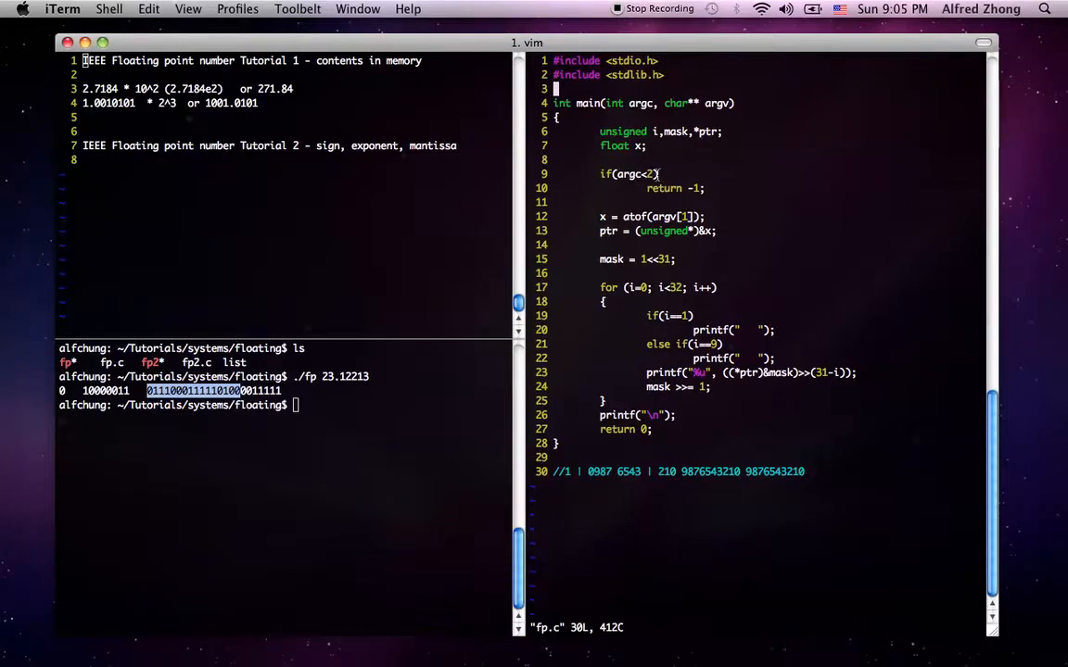
pyautogui.moveTo(674, 174)
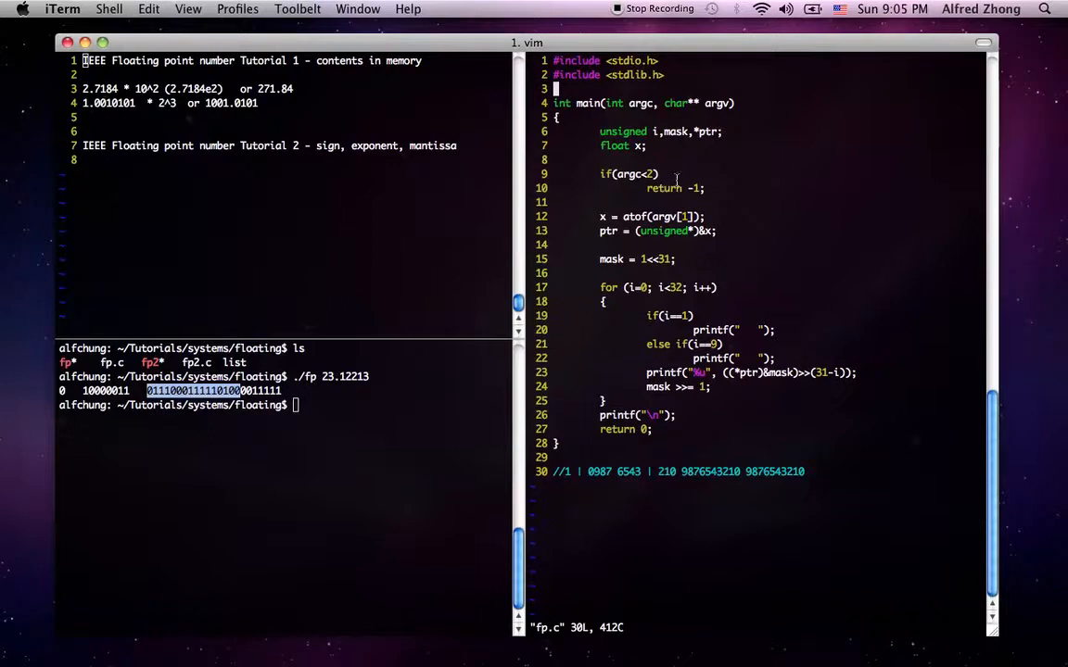
pyautogui.moveTo(701, 191)
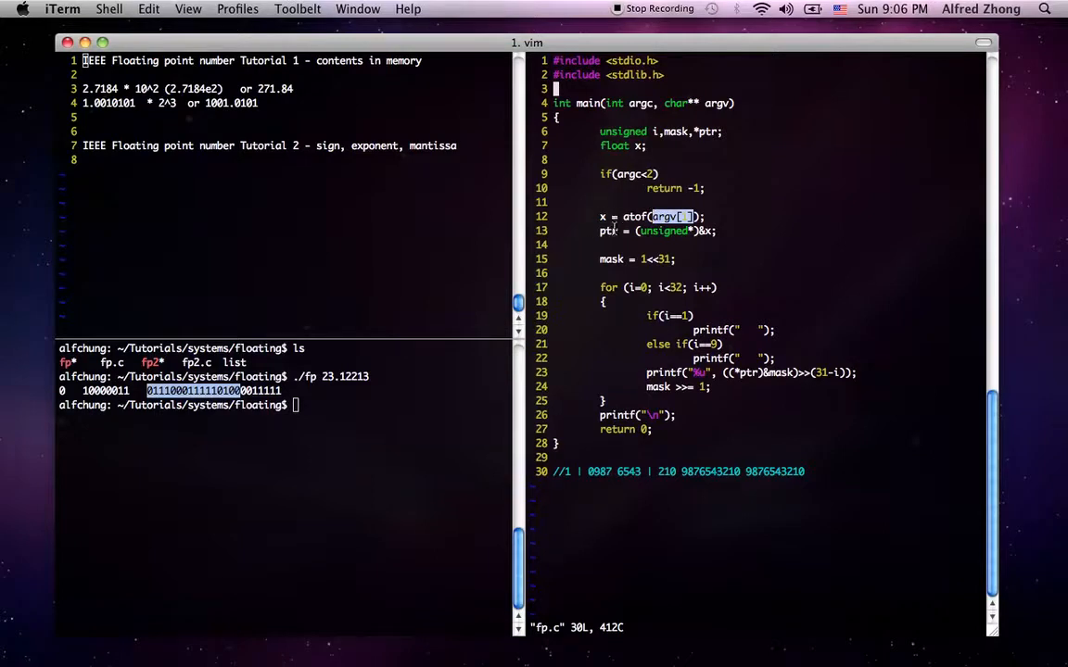
pyautogui.moveTo(589, 233)
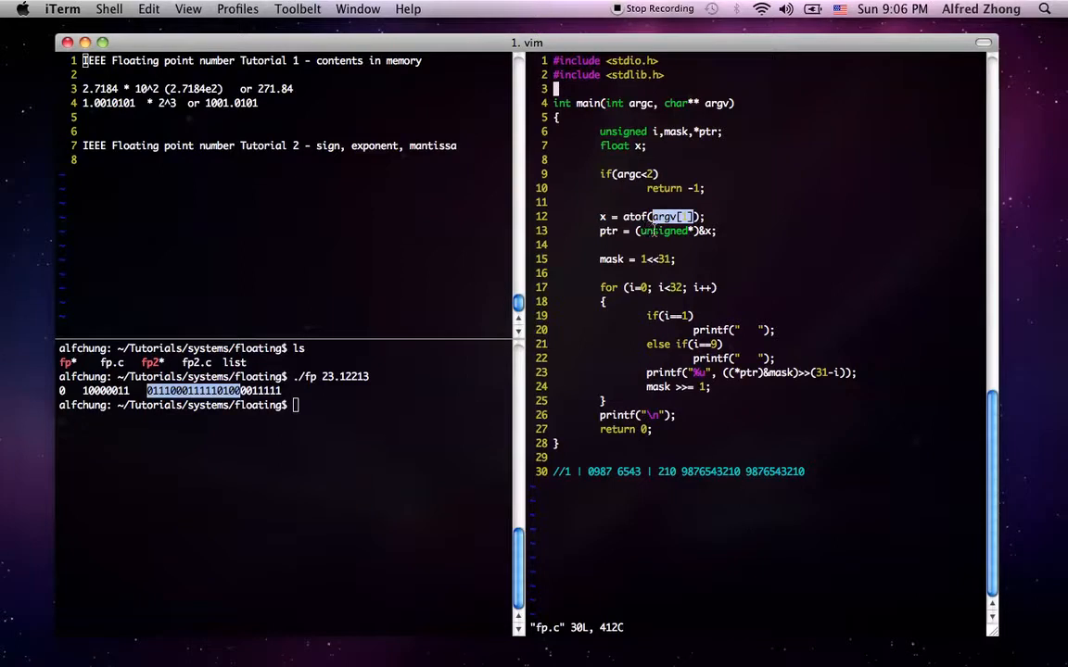
pyautogui.moveTo(797, 356)
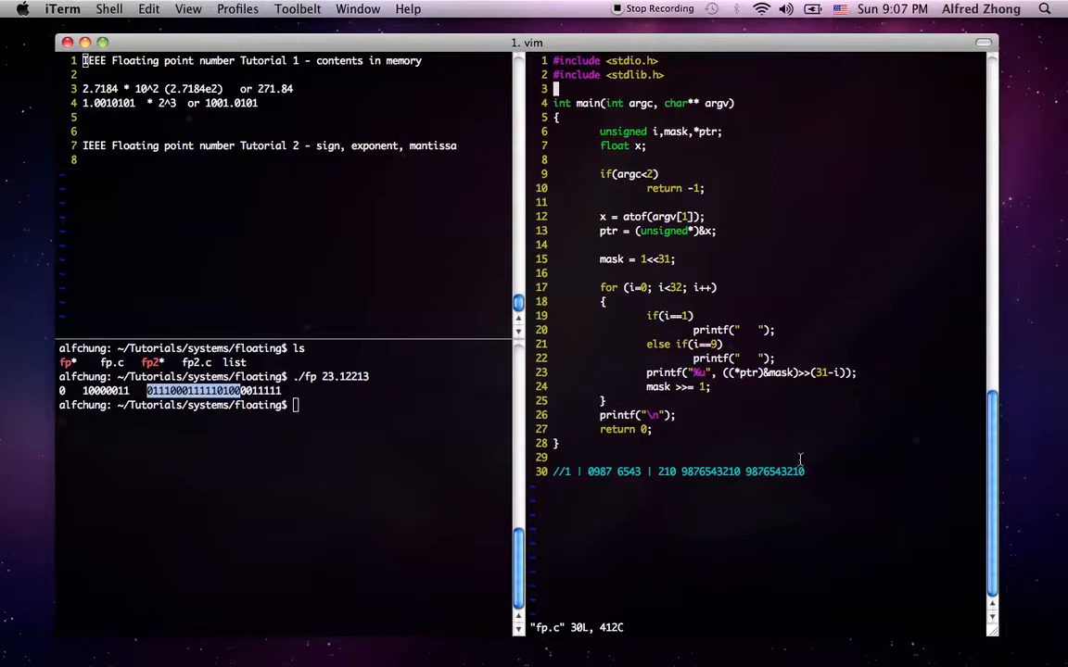
pyautogui.moveTo(672, 460)
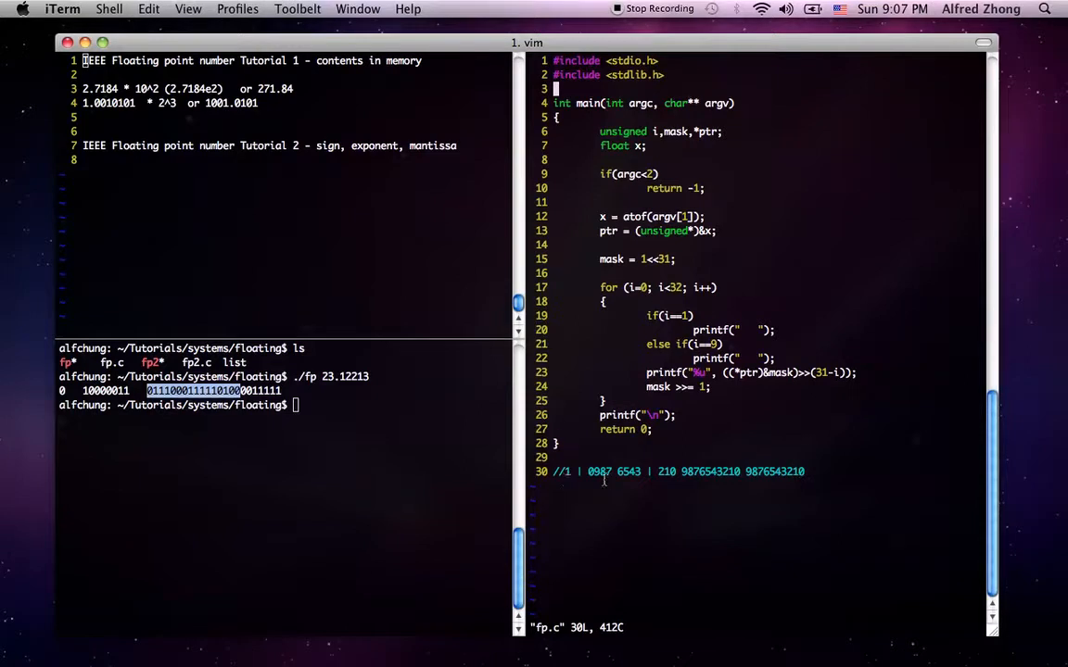
pyautogui.moveTo(586, 473); pyautogui.dragTo(804, 473)
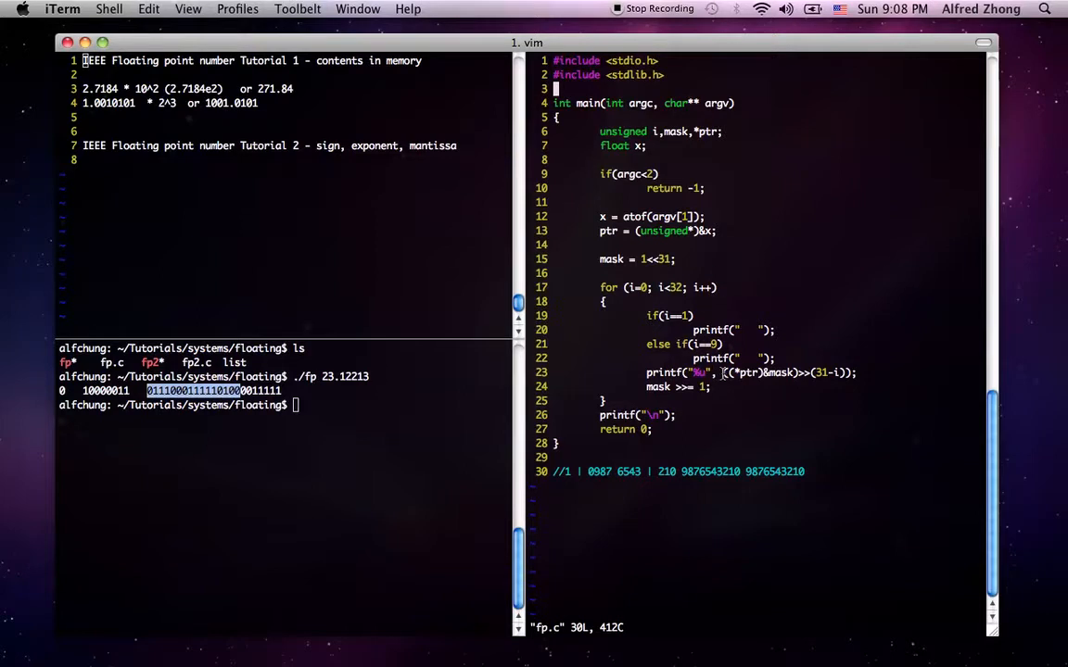
# Mark *ptr in fp.c's bit-printing printf line while explaining the mantissa bits.
pyautogui.doubleClick(745, 371)
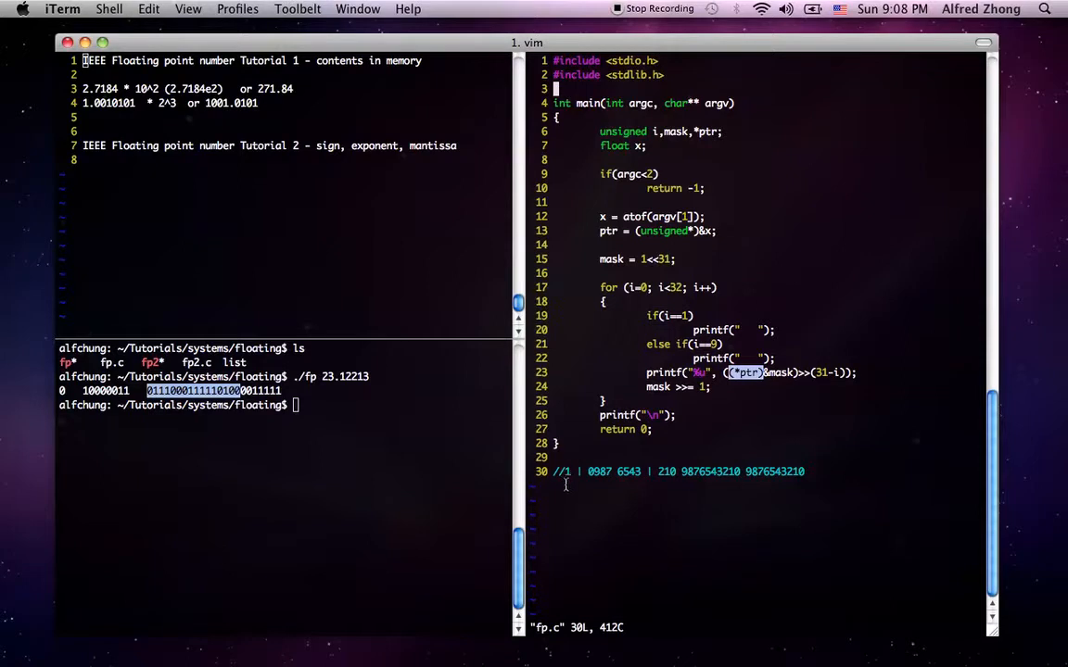
pyautogui.moveTo(571, 478)
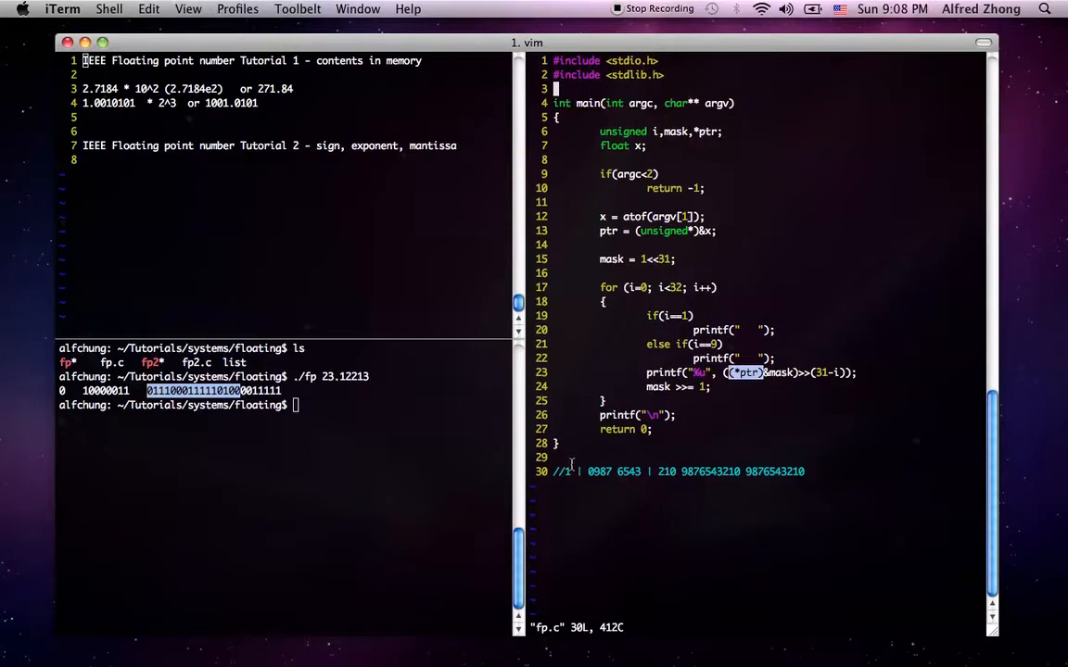
pyautogui.moveTo(749, 412)
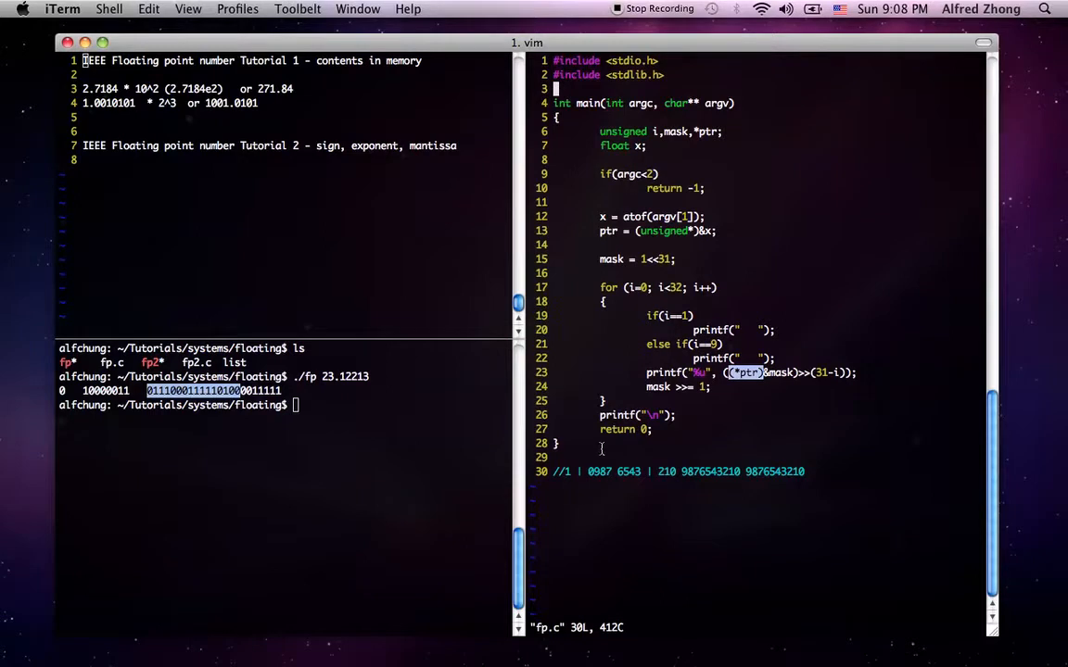
pyautogui.moveTo(802, 454)
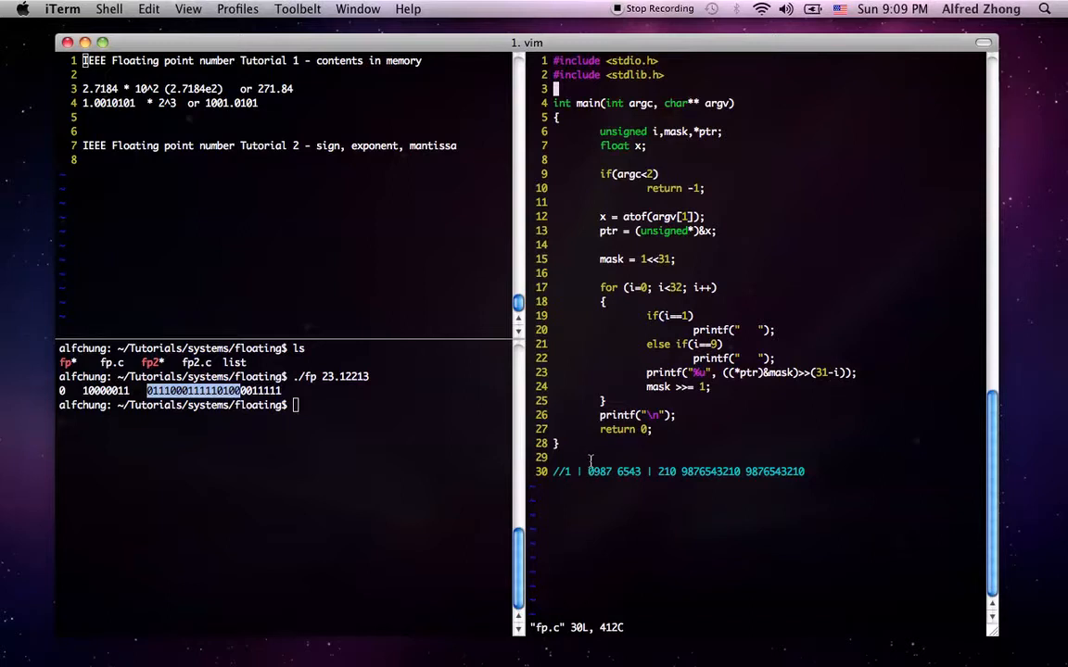
pyautogui.moveTo(597, 471)
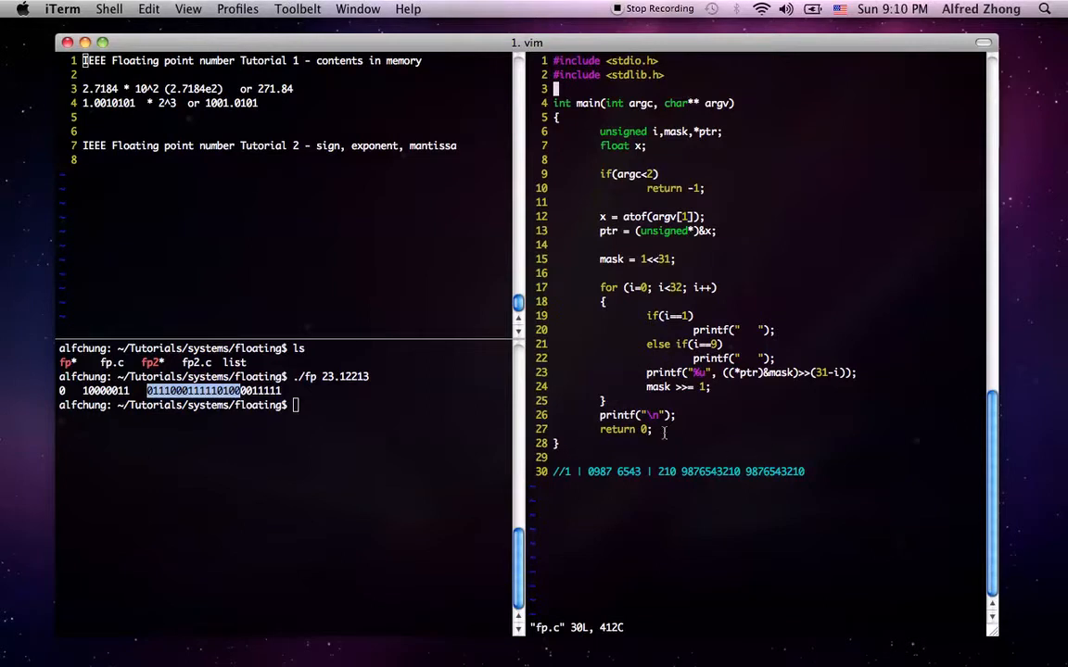
pyautogui.moveTo(791, 400)
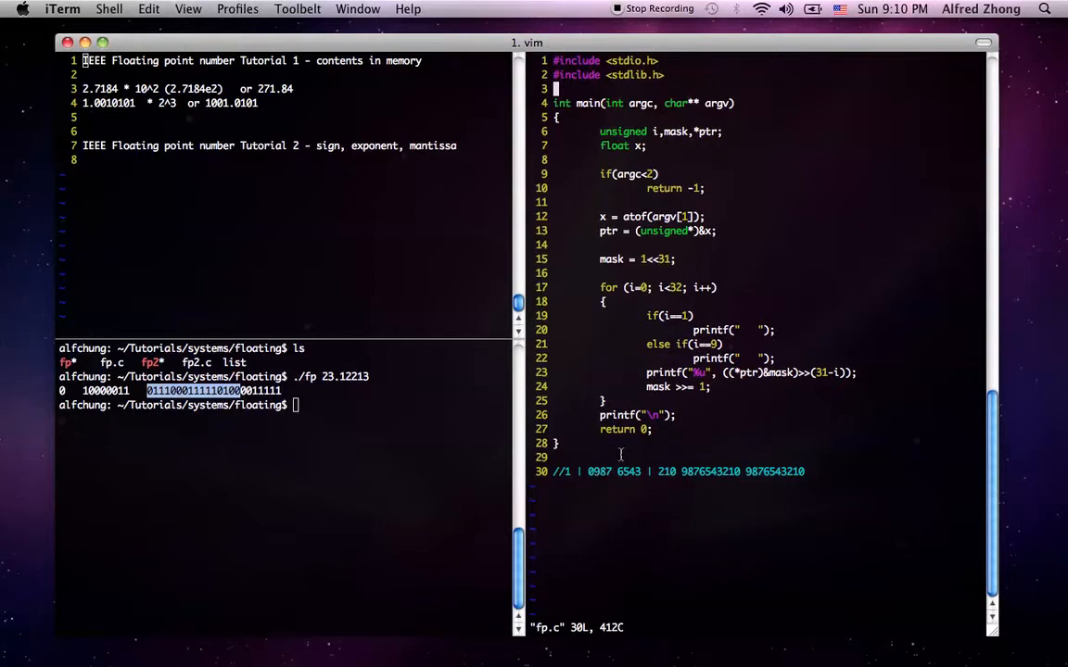
pyautogui.moveTo(692, 445)
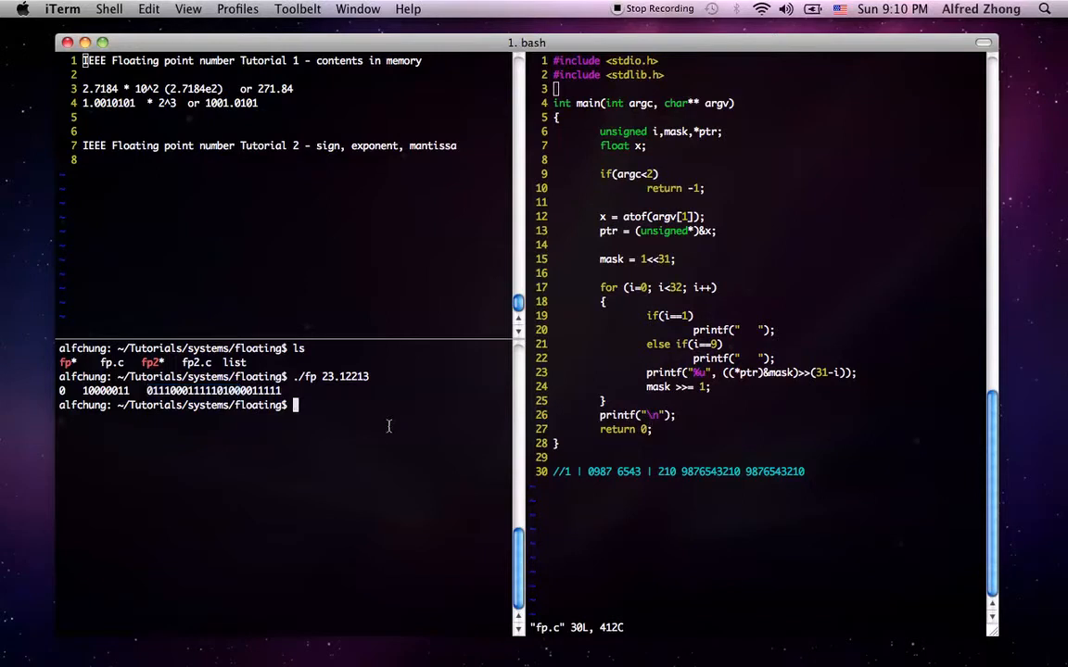
# Start the ./fp 1.3 command to print the memory bits of 1.3.
pyautogui.write('./fp 1.3')
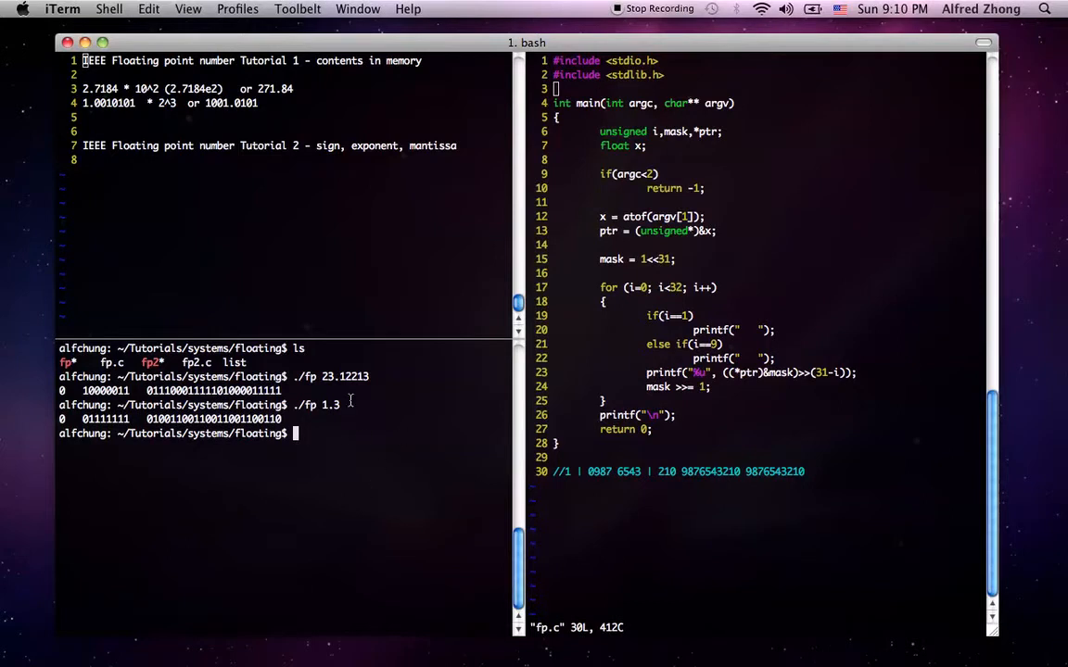
pyautogui.moveTo(359, 417)
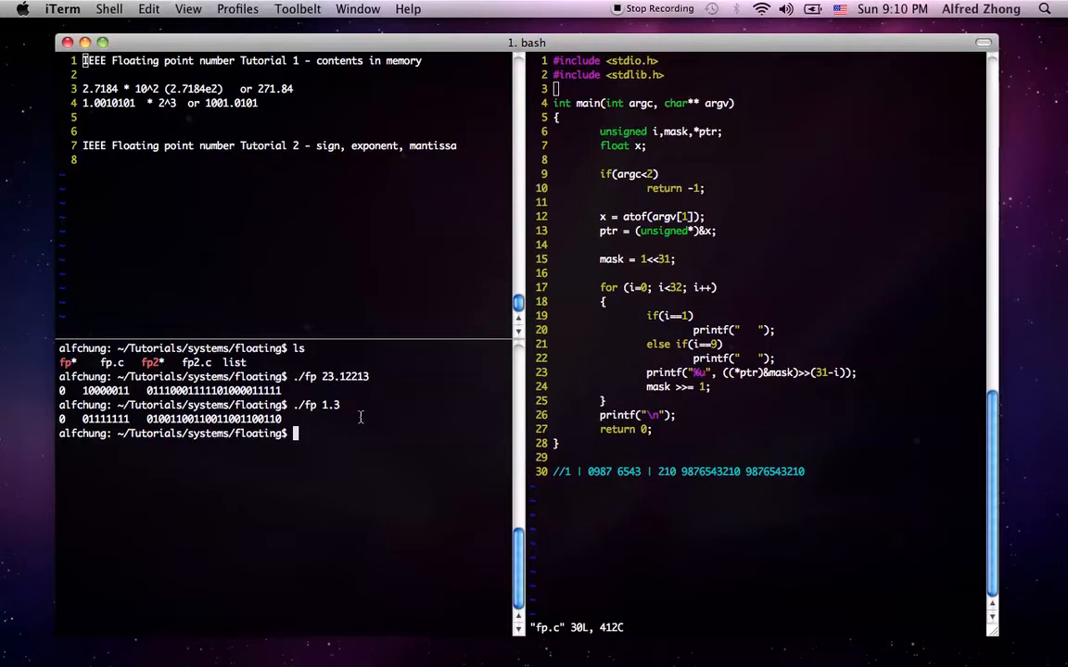